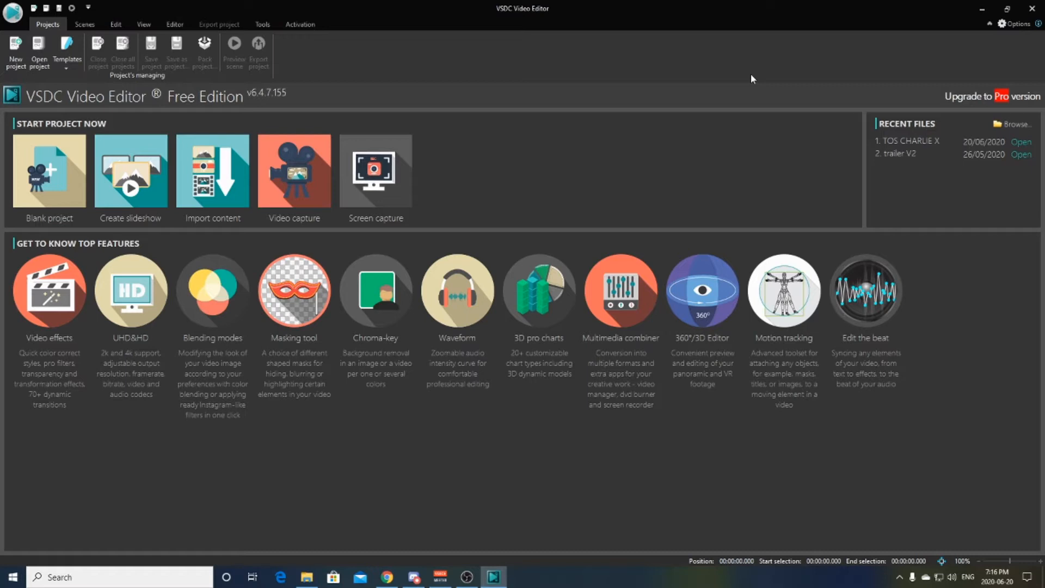
{"action": "mouse_move", "coordinate": [131, 170]}
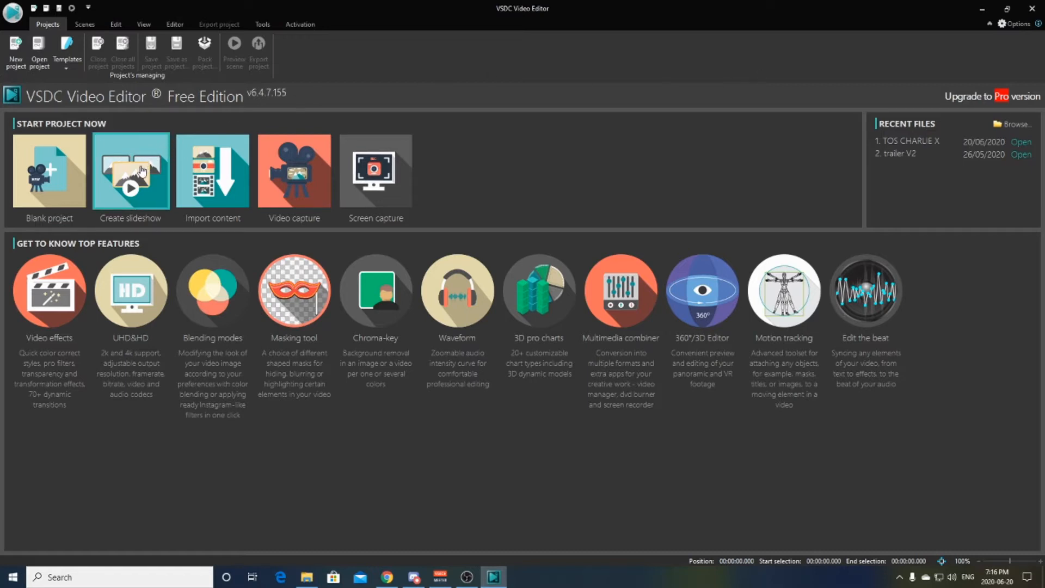
- Create a slideshow project titled 'slide show' with the default 1280x720, 30 fps settings
{"action": "left_click", "coordinate": [374, 169]}
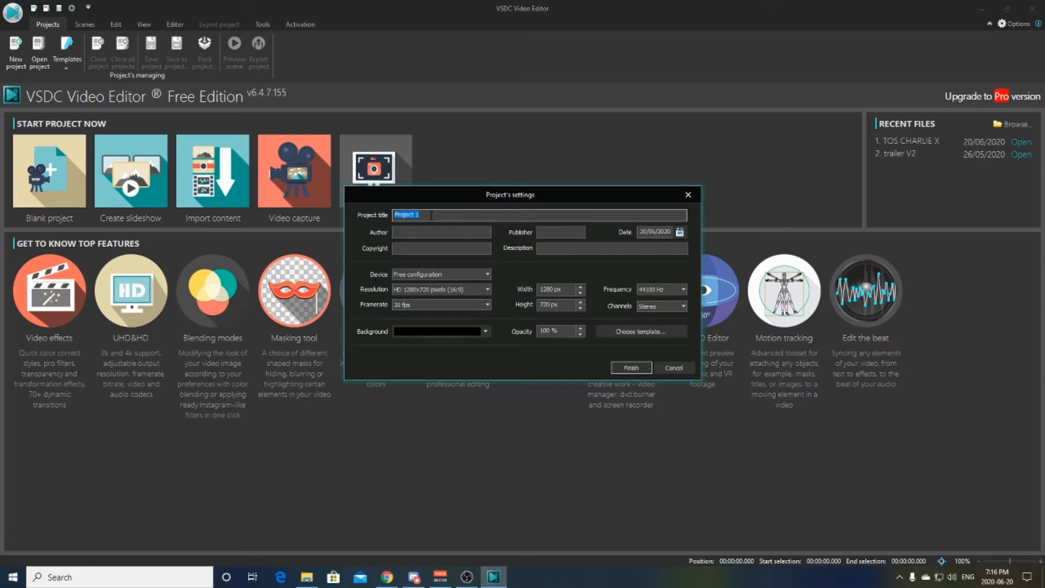
{"action": "key", "text": "Delete"}
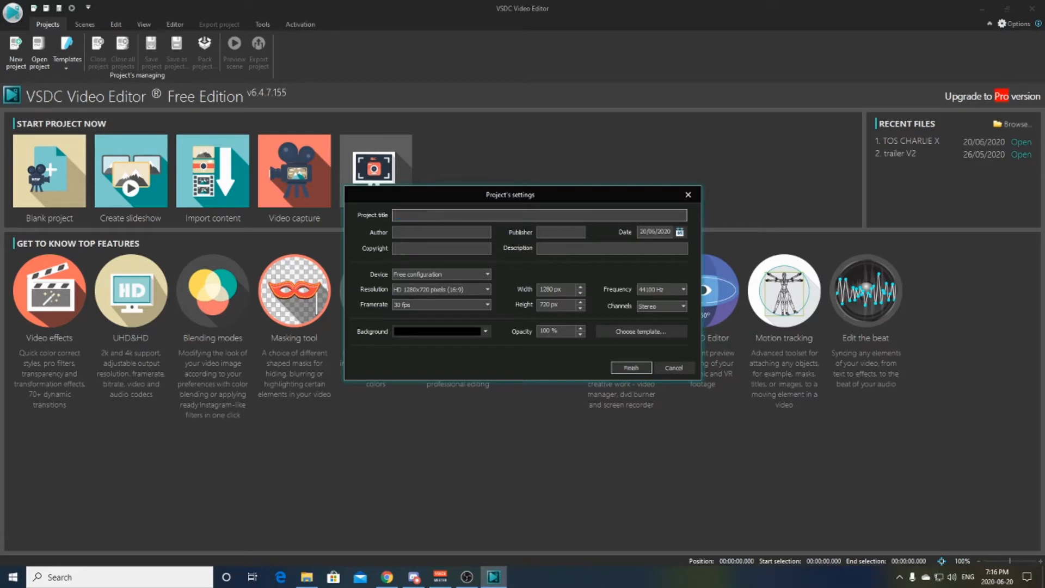
{"action": "type", "text": "slide show"}
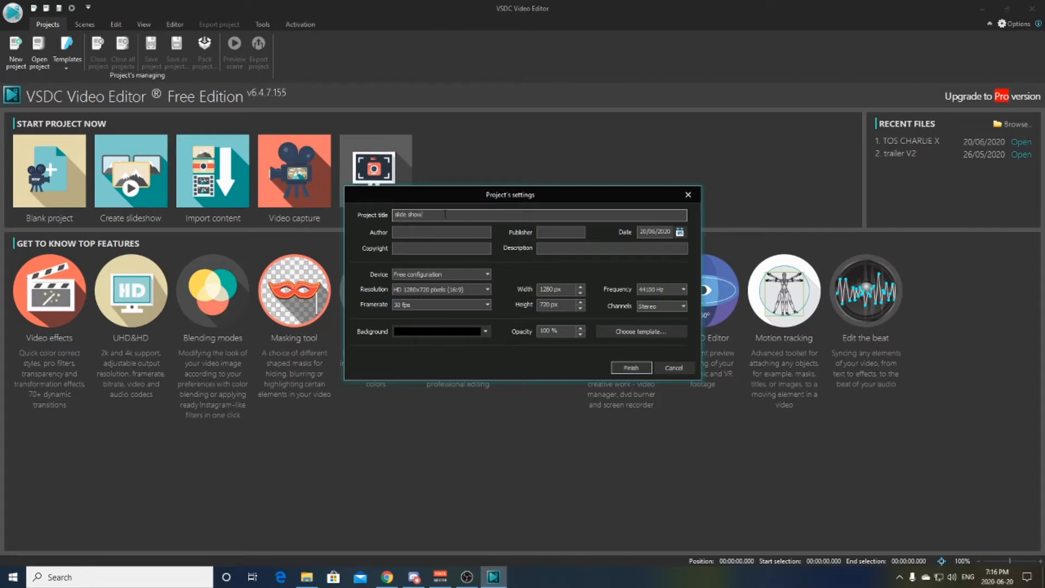
{"action": "mouse_move", "coordinate": [630, 368]}
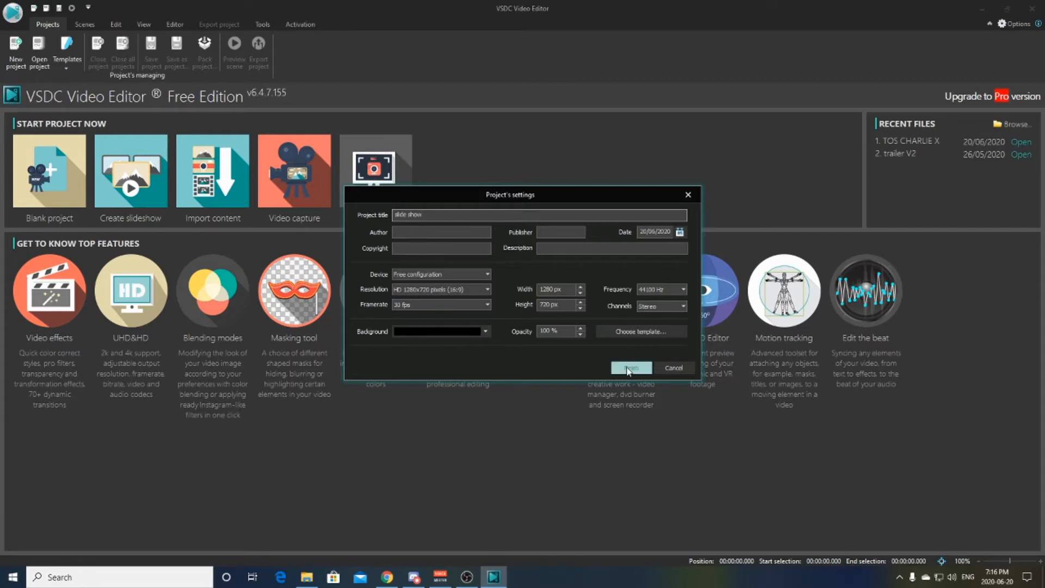
{"action": "left_click", "coordinate": [630, 368]}
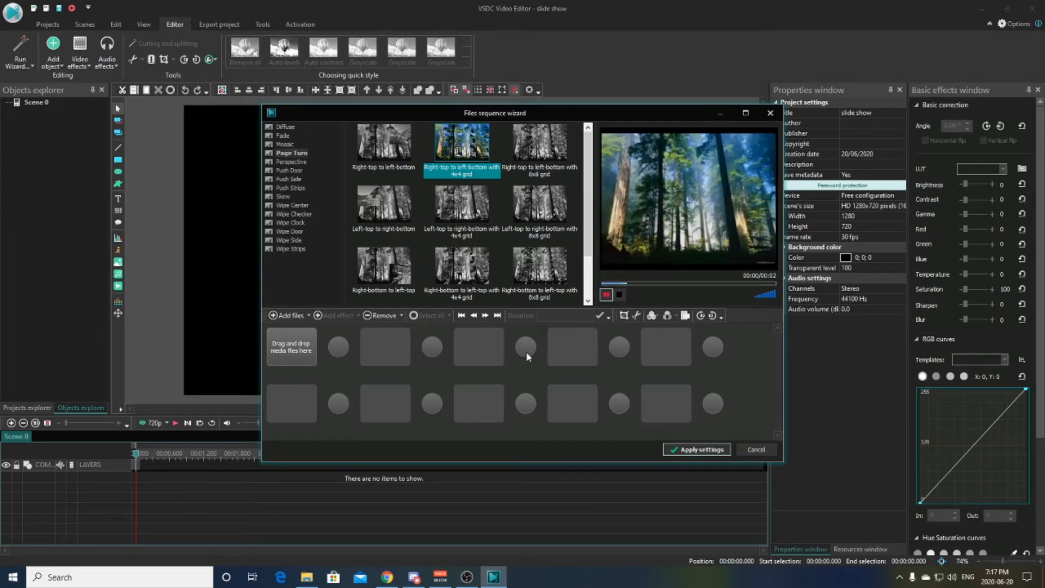
{"action": "mouse_move", "coordinate": [458, 419]}
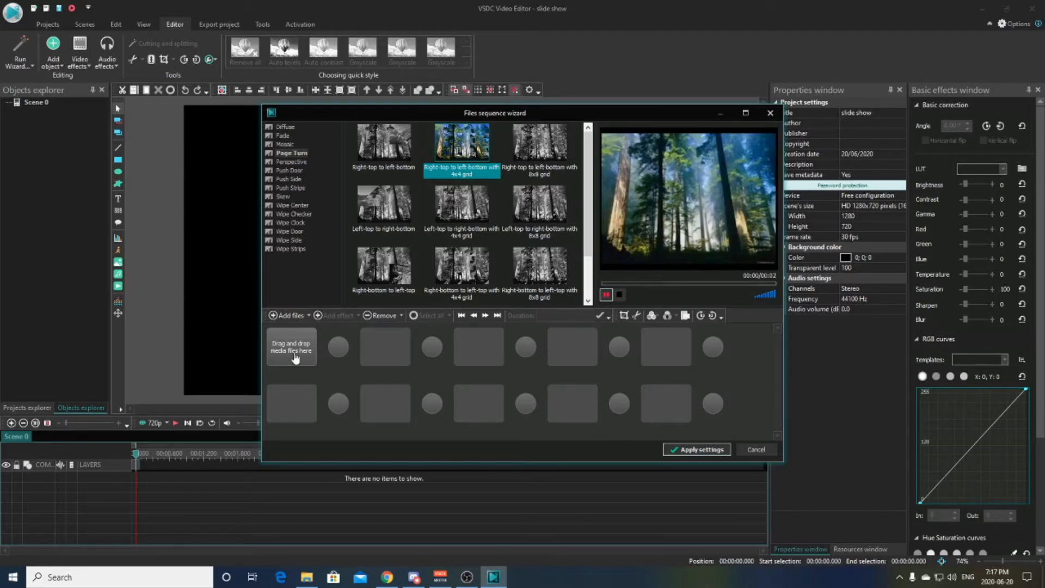
- Load every night-parade photo from the vsdc video folder into the slideshow sequence
{"action": "left_click", "coordinate": [287, 315]}
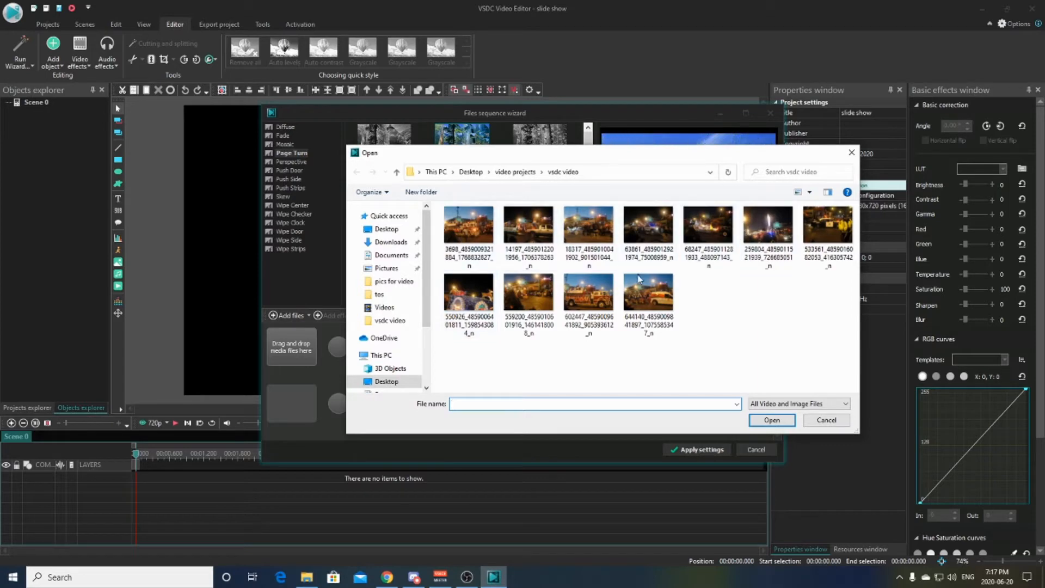
{"action": "mouse_move", "coordinate": [467, 294]}
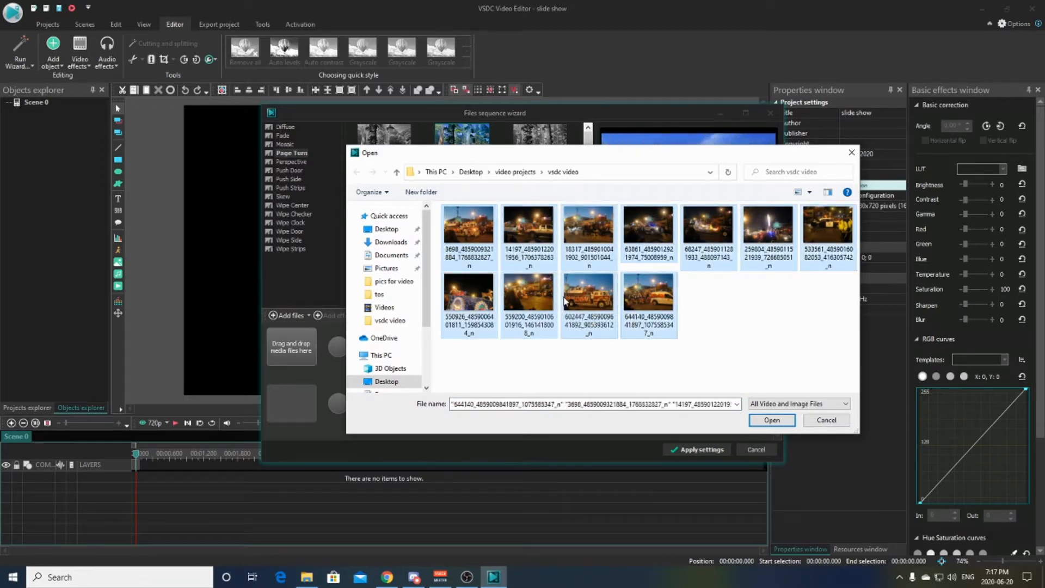
{"action": "left_click", "coordinate": [771, 420]}
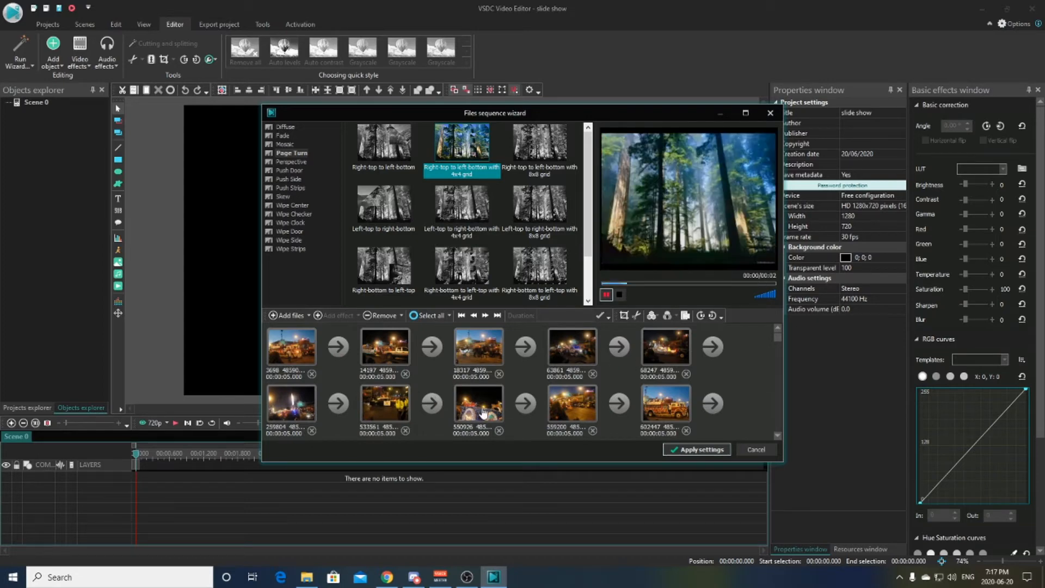
{"action": "mouse_move", "coordinate": [384, 407]}
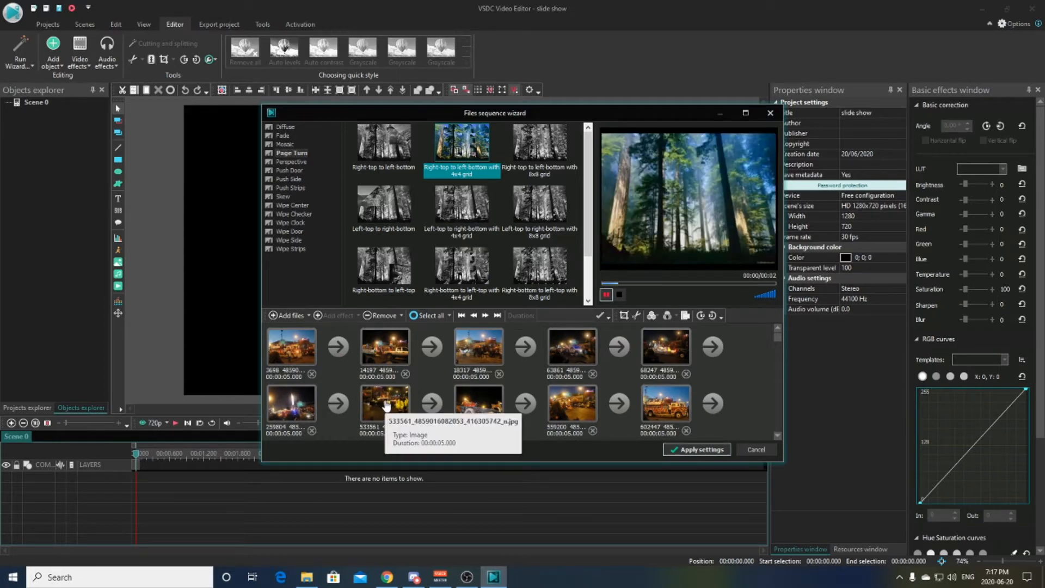
{"action": "mouse_move", "coordinate": [665, 346]}
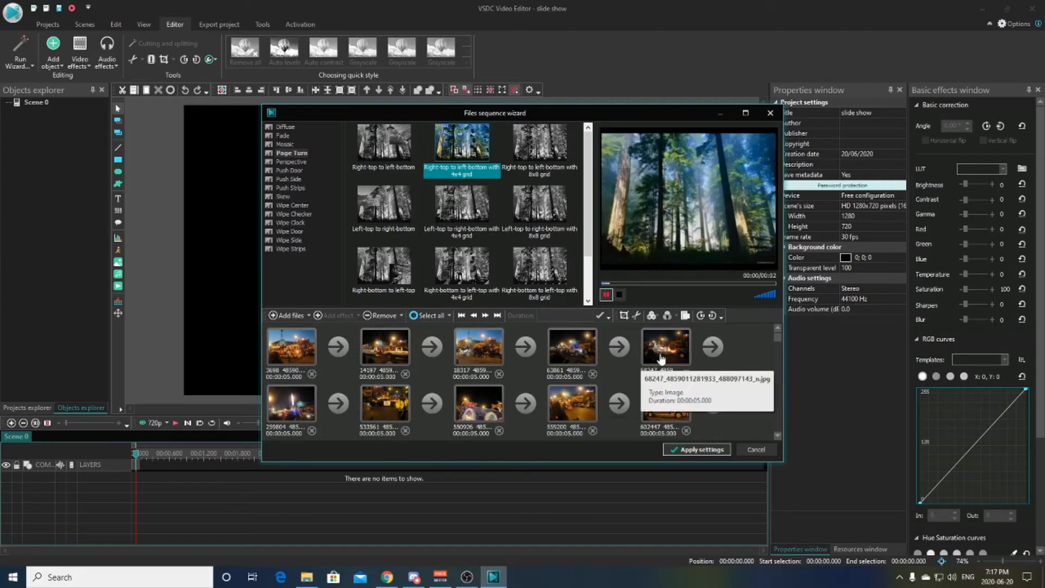
{"action": "mouse_move", "coordinate": [392, 350]}
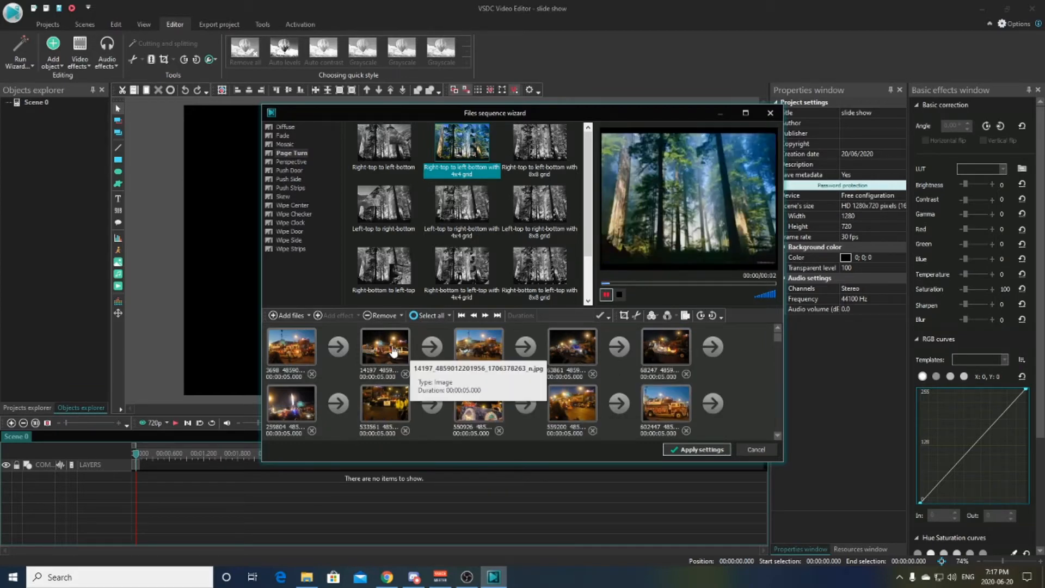
- Select a night photo to move earlier in the slideshow order
{"action": "left_click", "coordinate": [665, 346]}
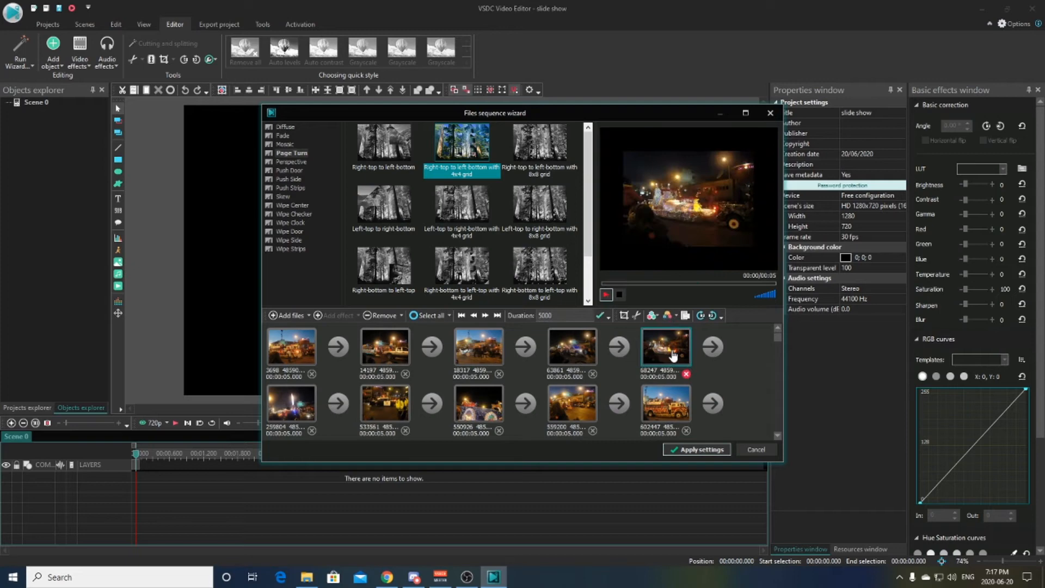
{"action": "mouse_move", "coordinate": [479, 359]}
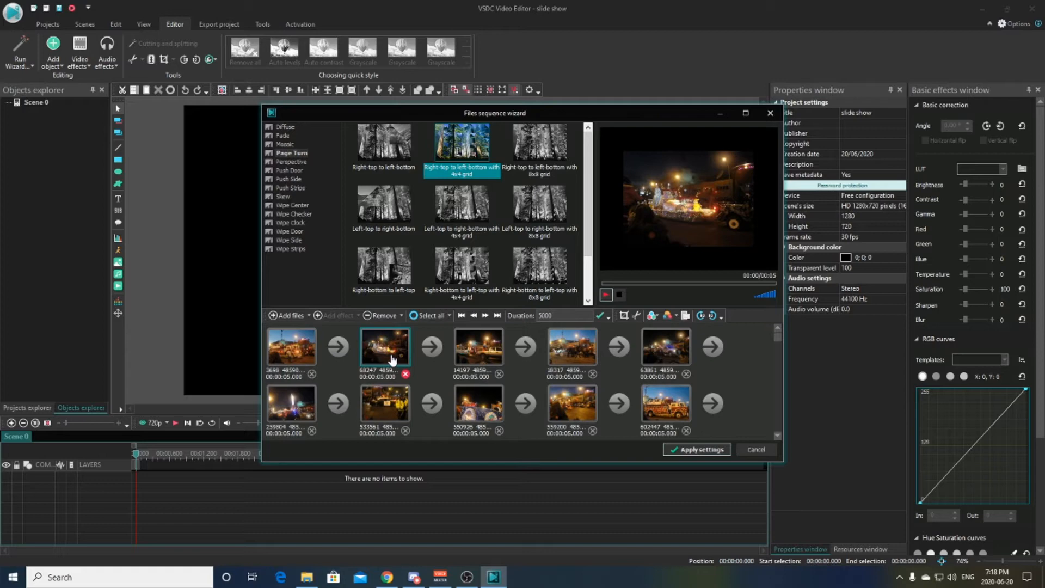
{"action": "mouse_move", "coordinate": [665, 346]}
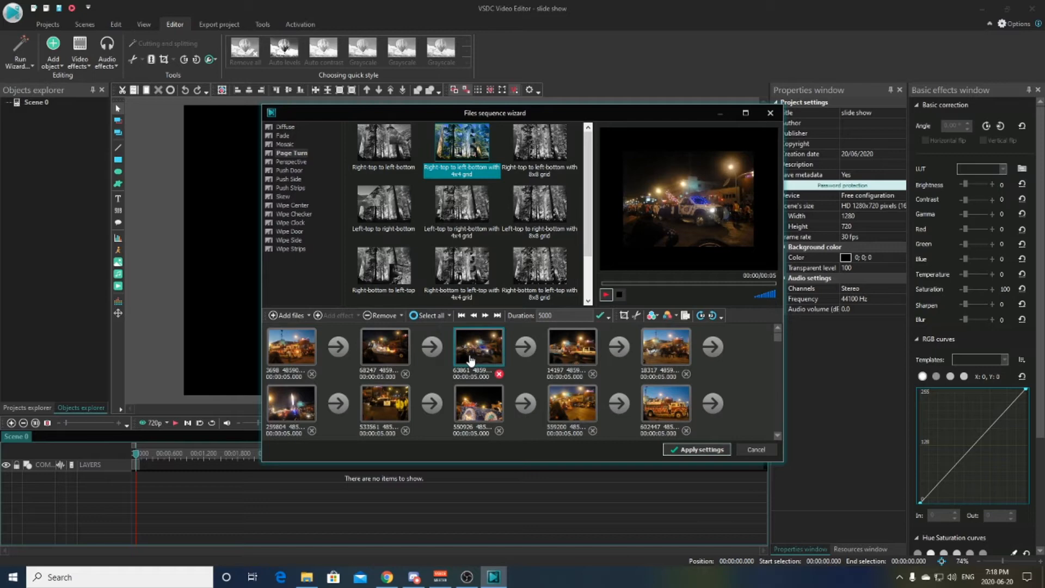
{"action": "mouse_move", "coordinate": [416, 393]}
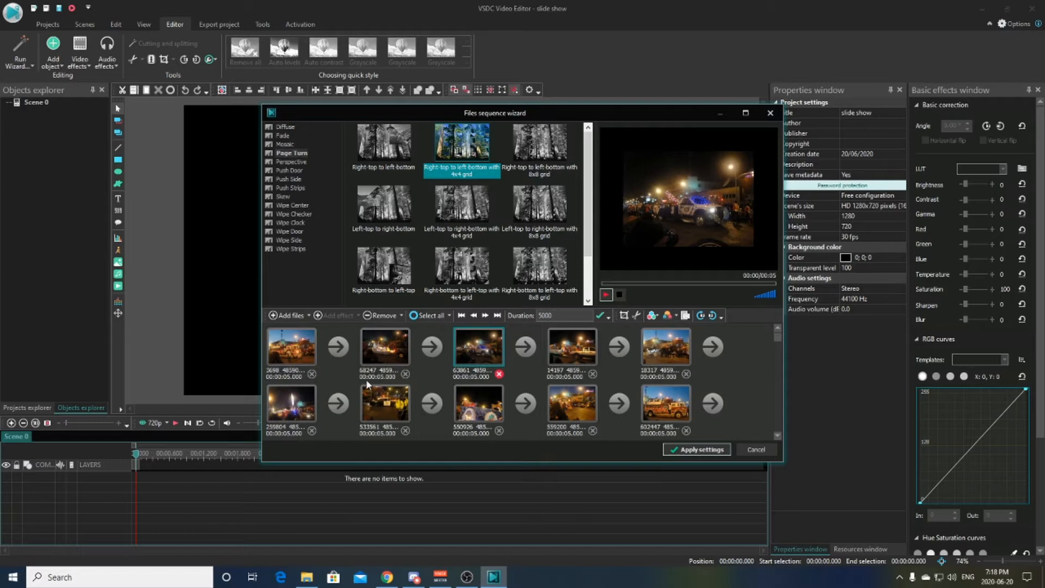
- Select all photos and set their Duration to 10000 ms
{"action": "left_click", "coordinate": [290, 346]}
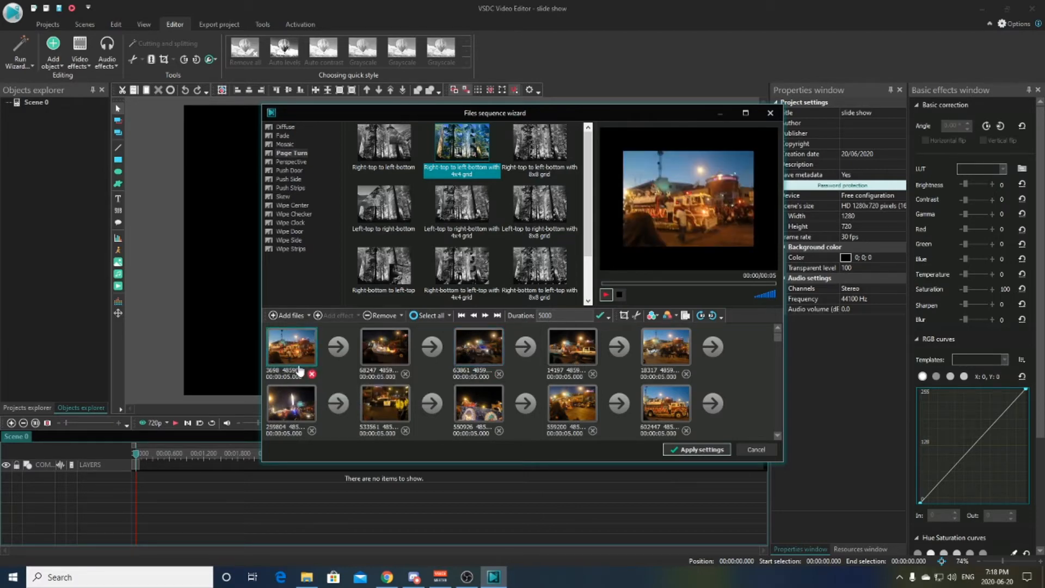
{"action": "mouse_move", "coordinate": [290, 347]}
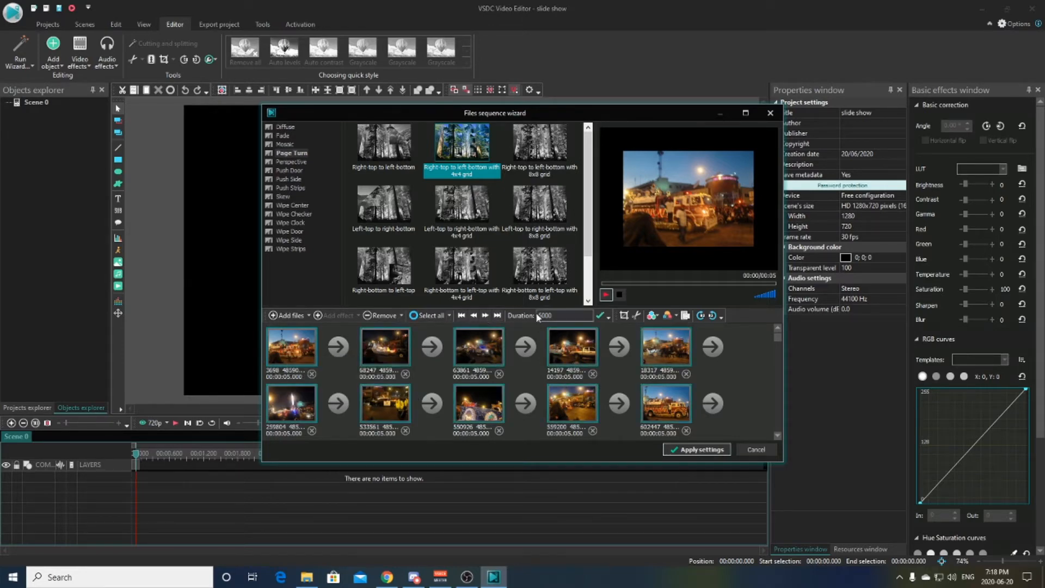
{"action": "mouse_move", "coordinate": [543, 315]}
{"action": "type", "text": "10000"}
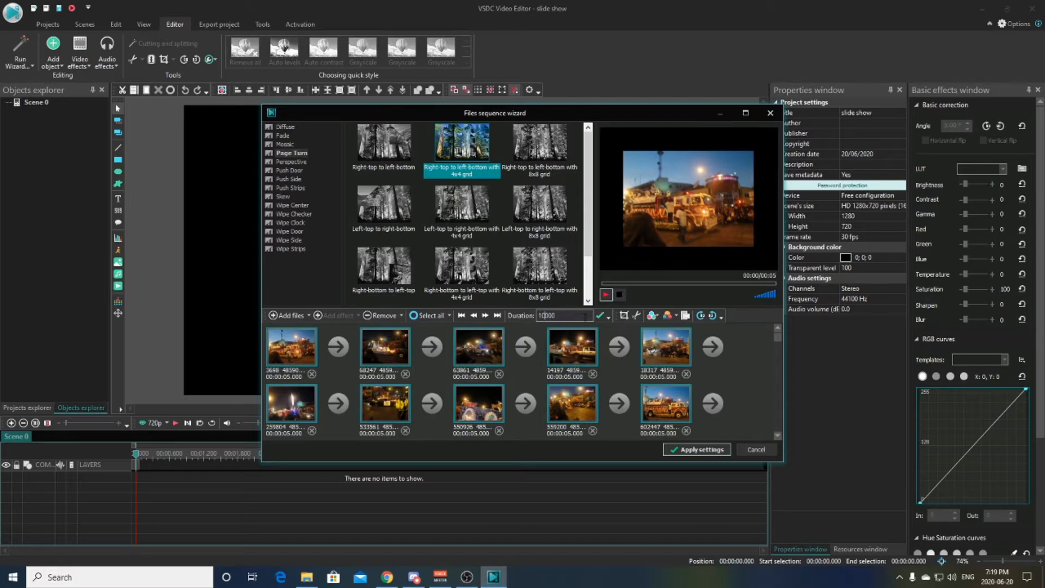
{"action": "mouse_move", "coordinate": [562, 327]}
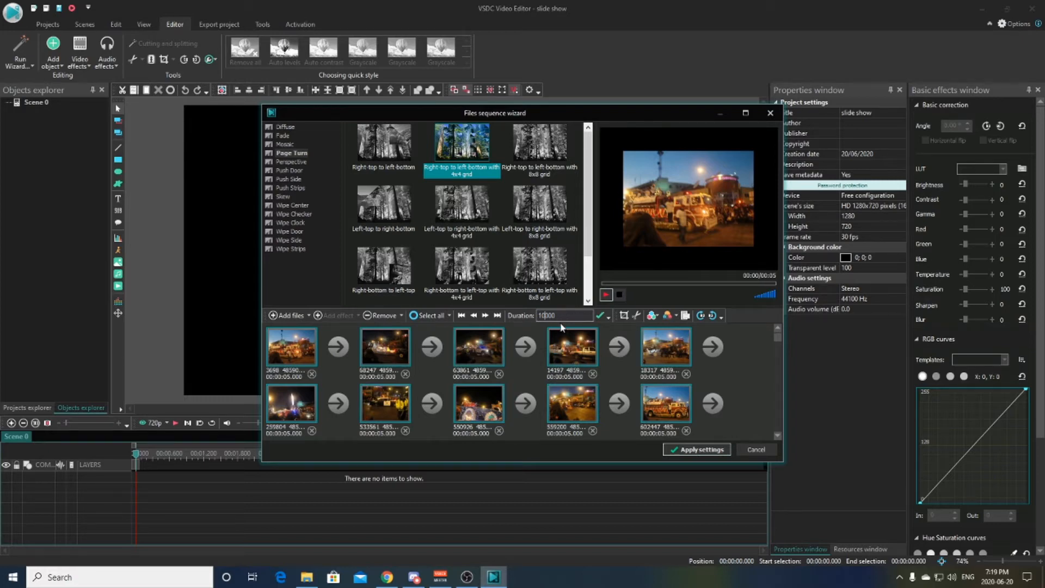
{"action": "mouse_move", "coordinate": [580, 326]}
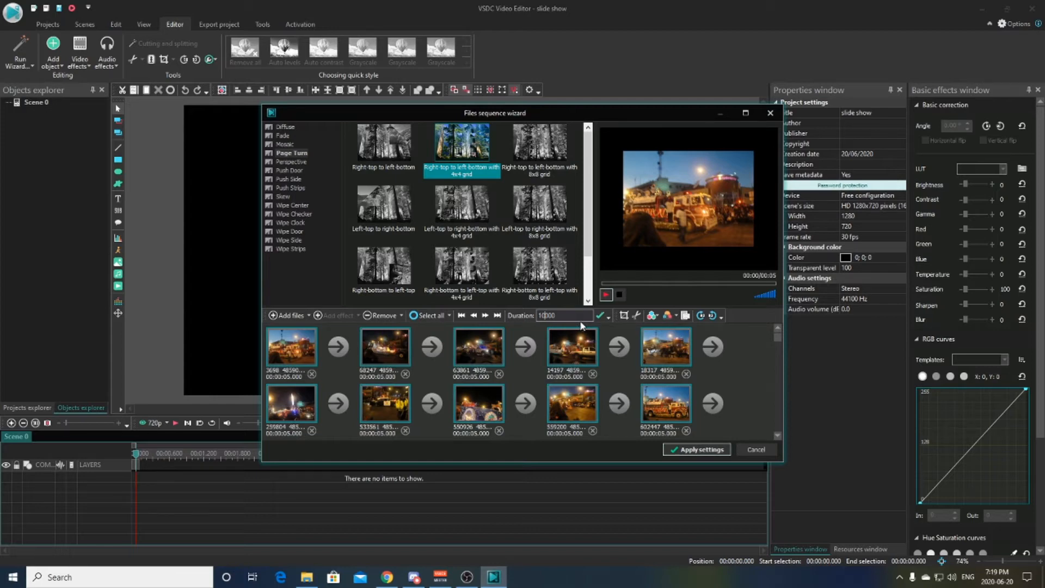
{"action": "mouse_move", "coordinate": [596, 324]}
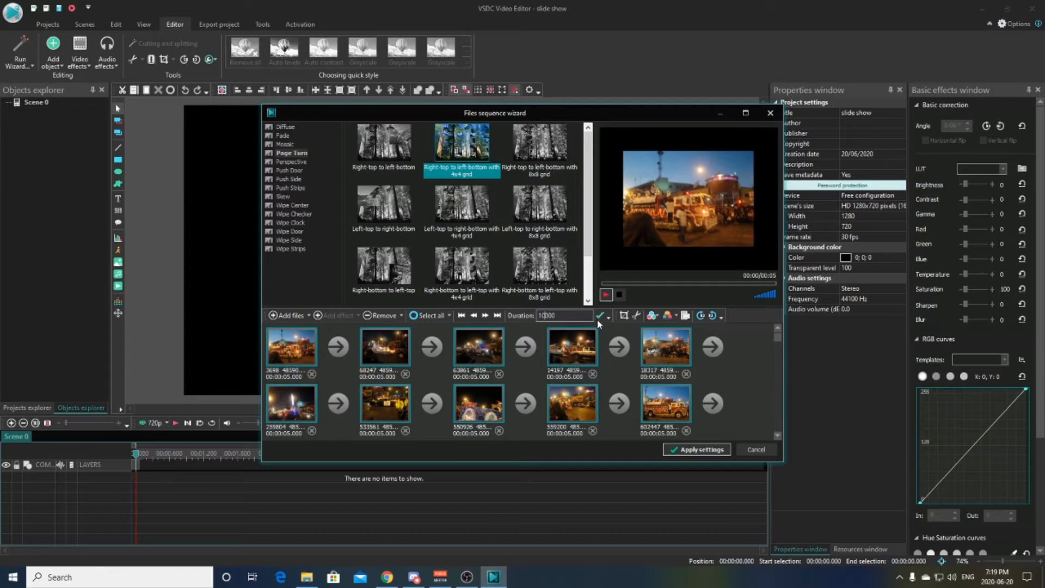
{"action": "left_click", "coordinate": [603, 315]}
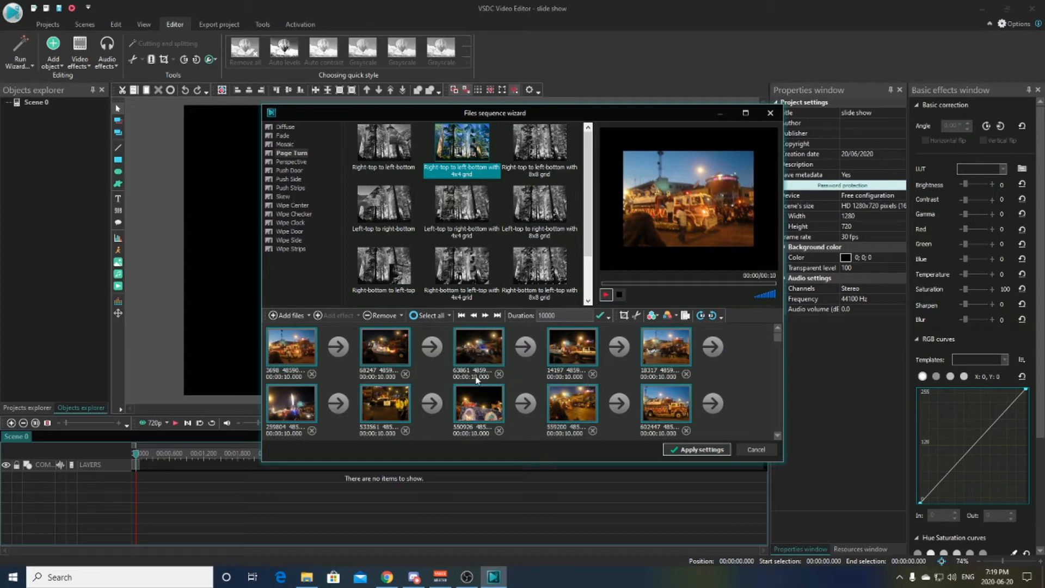
{"action": "mouse_move", "coordinate": [307, 417]}
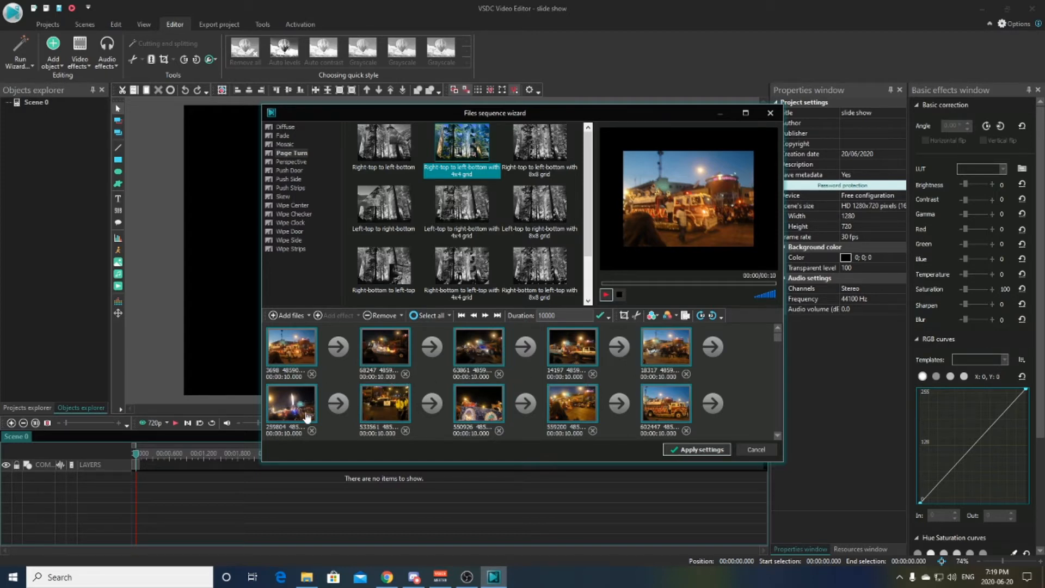
{"action": "mouse_move", "coordinate": [456, 423]}
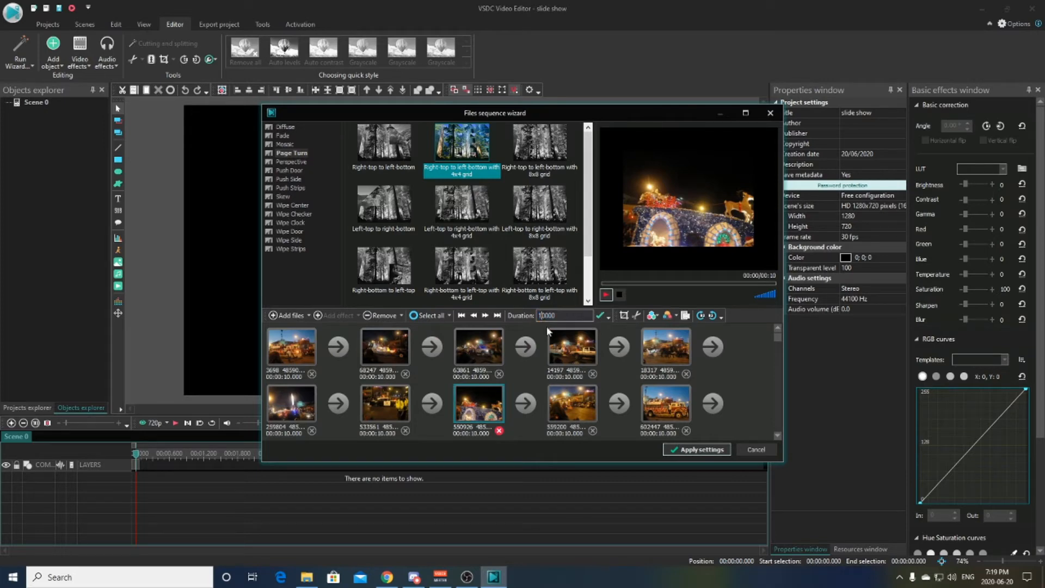
{"action": "mouse_move", "coordinate": [558, 328]}
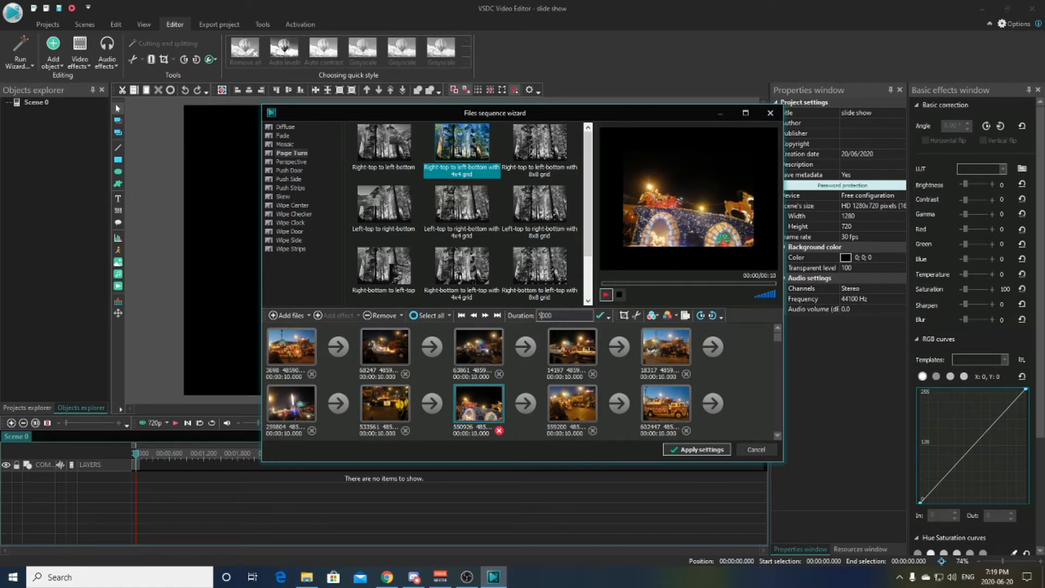
- Set the chosen photo's Duration to 5000 ms
{"action": "left_click", "coordinate": [599, 315]}
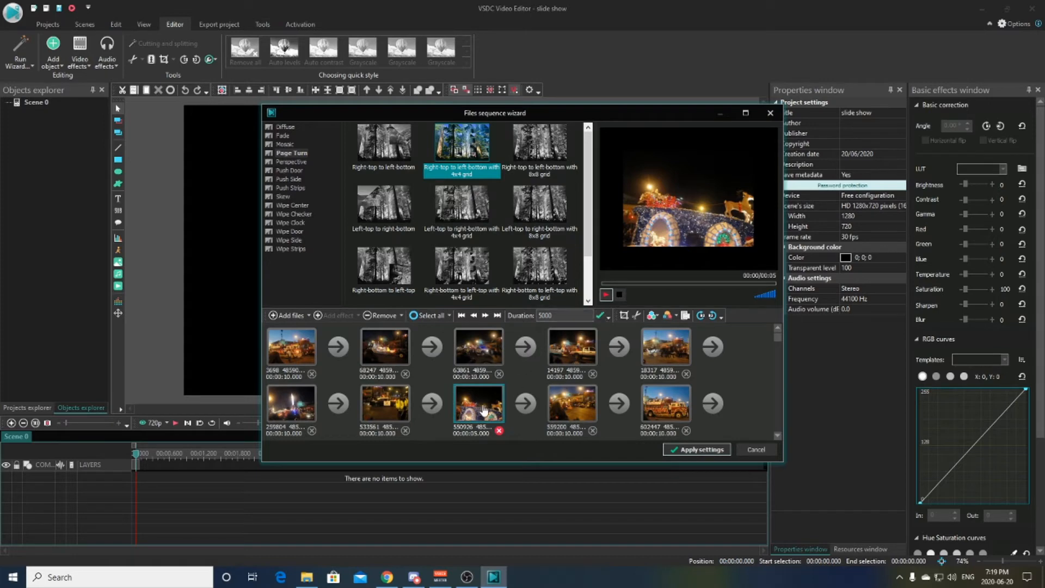
{"action": "mouse_move", "coordinate": [478, 403]}
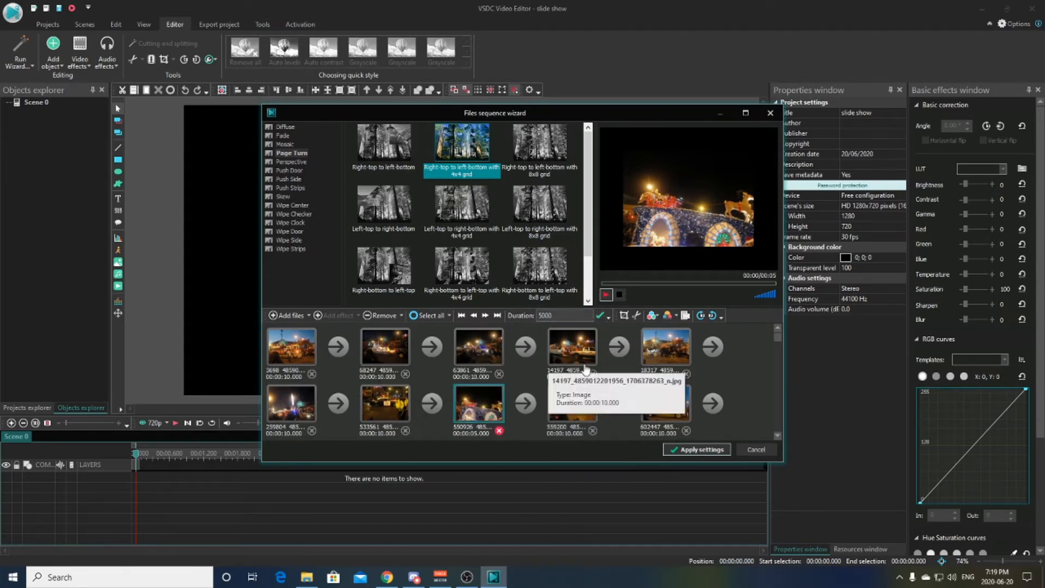
{"action": "mouse_move", "coordinate": [481, 407]}
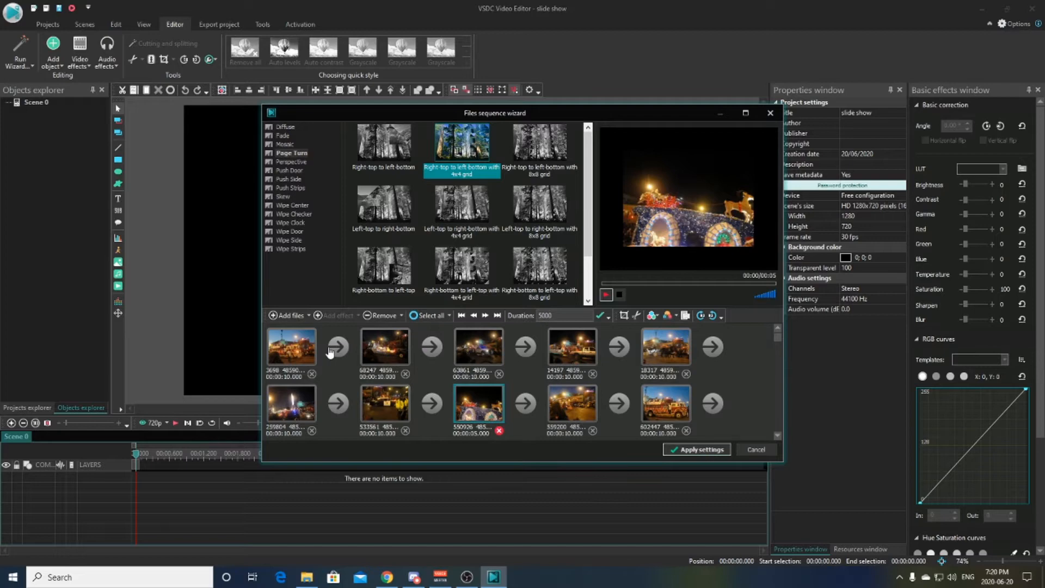
{"action": "mouse_move", "coordinate": [337, 346]}
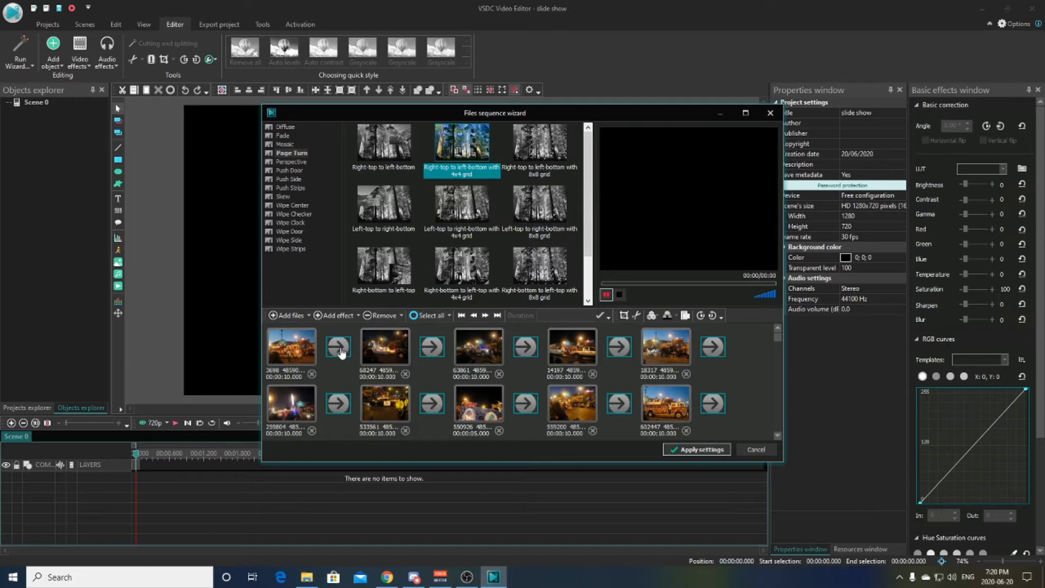
{"action": "mouse_move", "coordinate": [537, 420]}
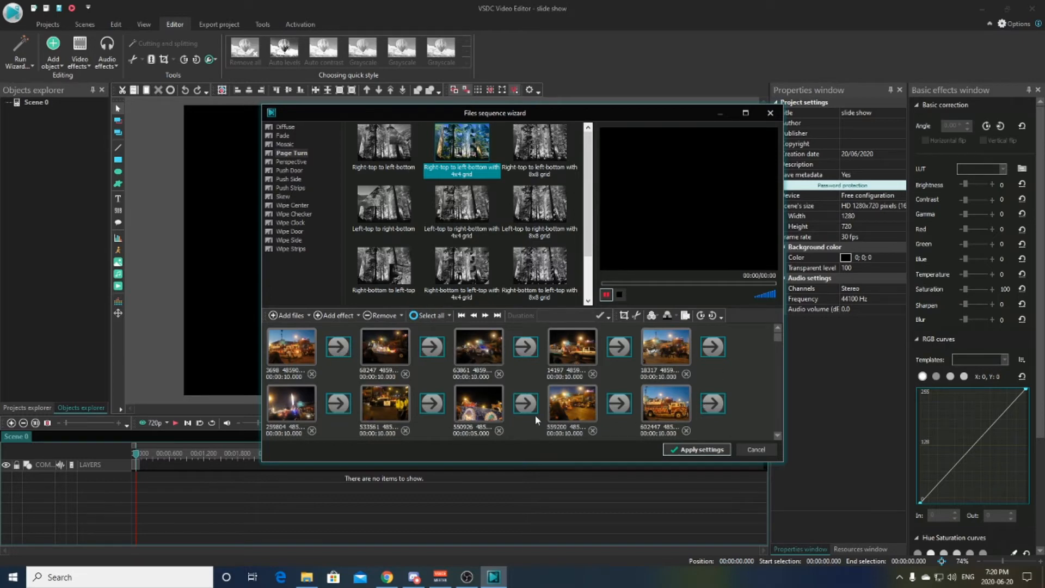
{"action": "mouse_move", "coordinate": [693, 410]}
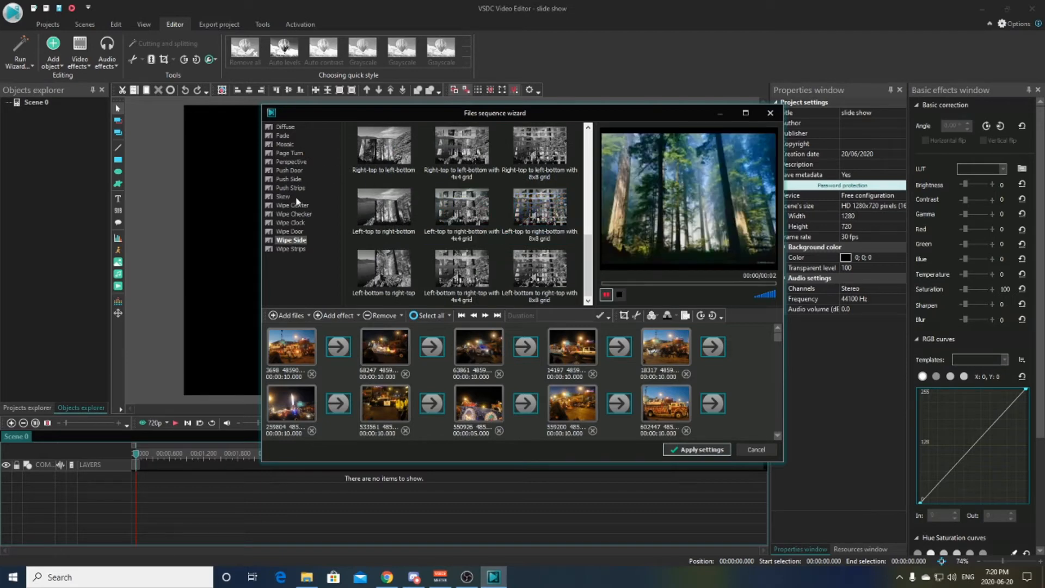
- Preview the Skew transition styles and apply Horizontal 2 to all transitions
{"action": "left_click", "coordinate": [283, 196]}
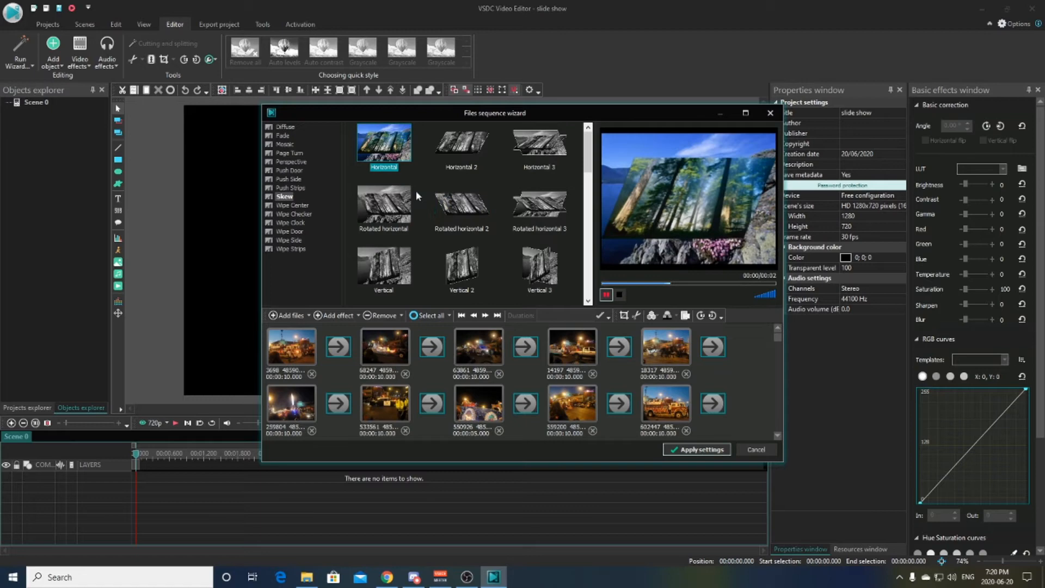
{"action": "left_click", "coordinate": [461, 143]}
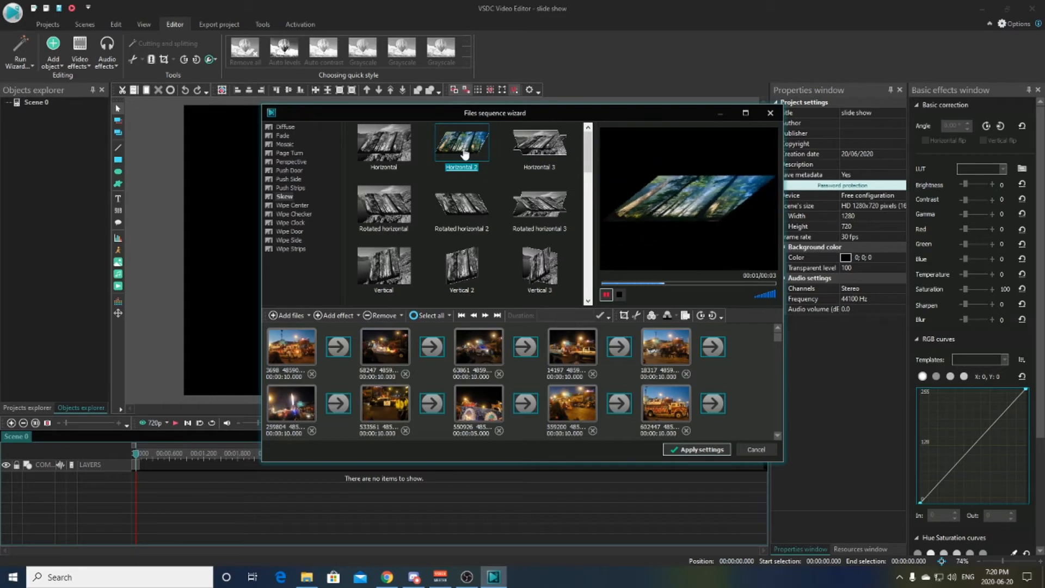
{"action": "left_click", "coordinate": [384, 205]}
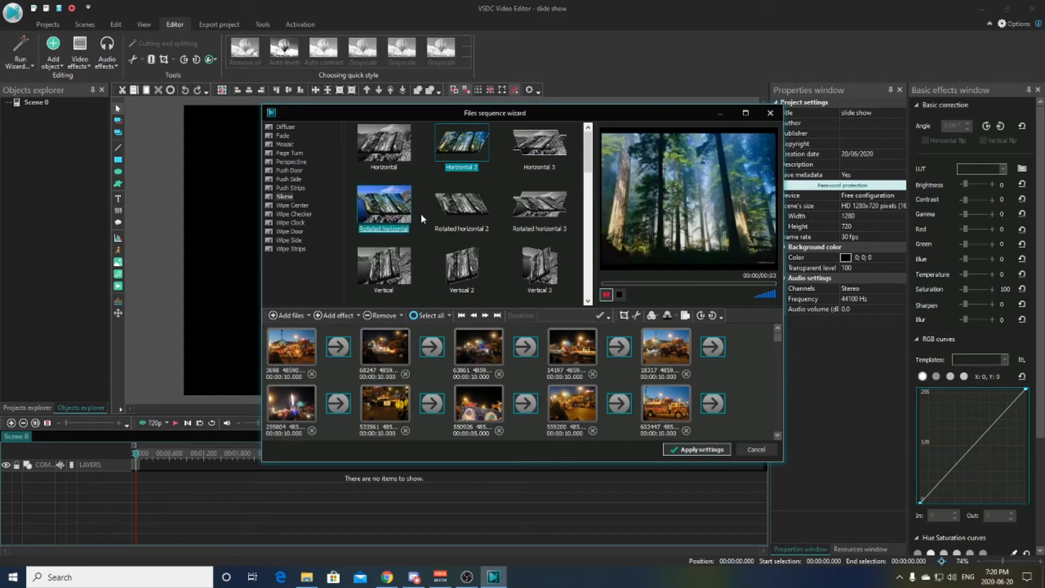
{"action": "left_click", "coordinate": [460, 205]}
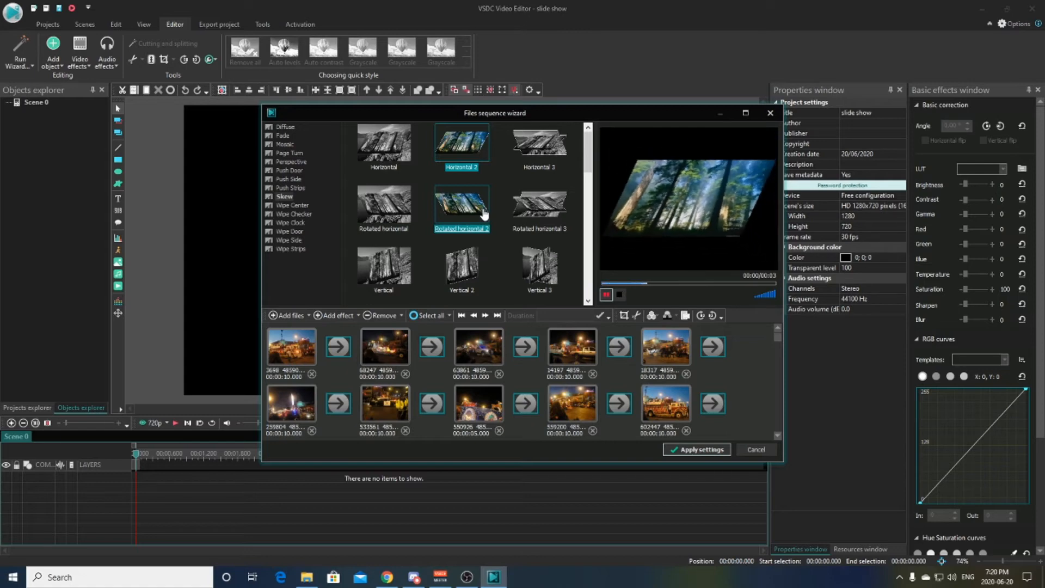
{"action": "left_click", "coordinate": [461, 267]}
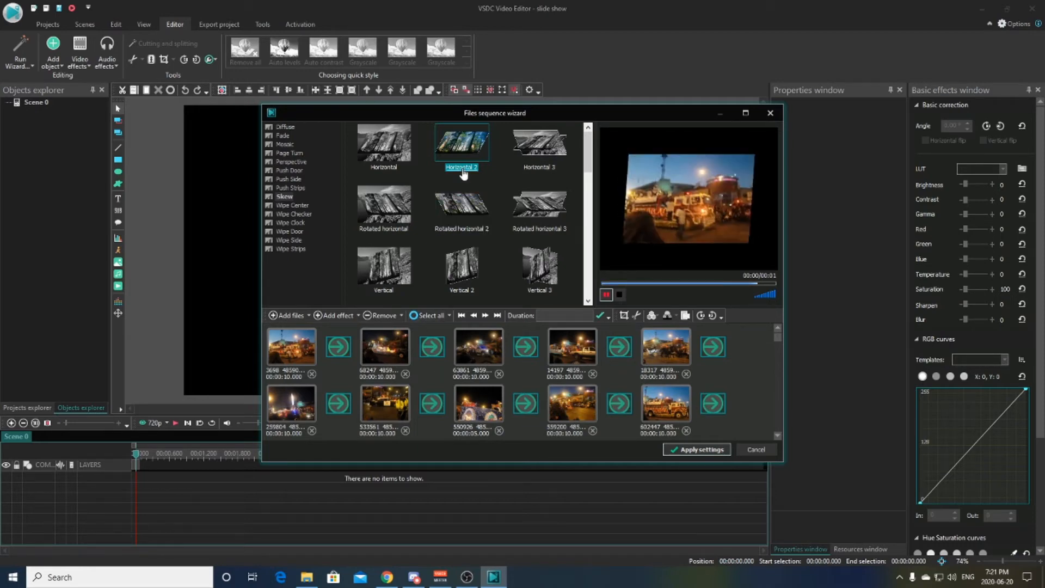
{"action": "mouse_move", "coordinate": [478, 402]}
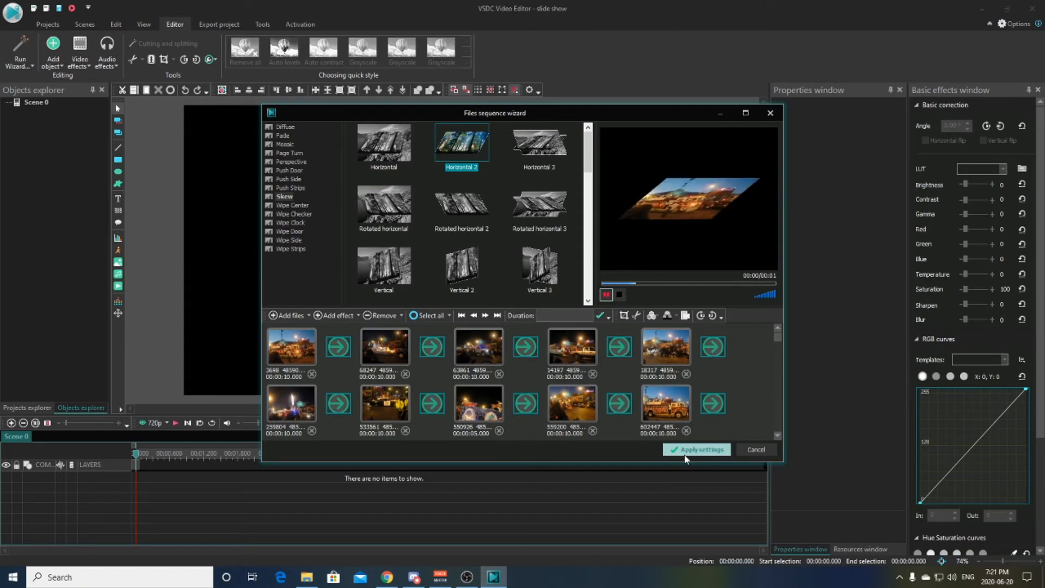
- Apply the Files sequence wizard settings to place the slideshow sprite on the timeline
{"action": "left_click", "coordinate": [701, 449]}
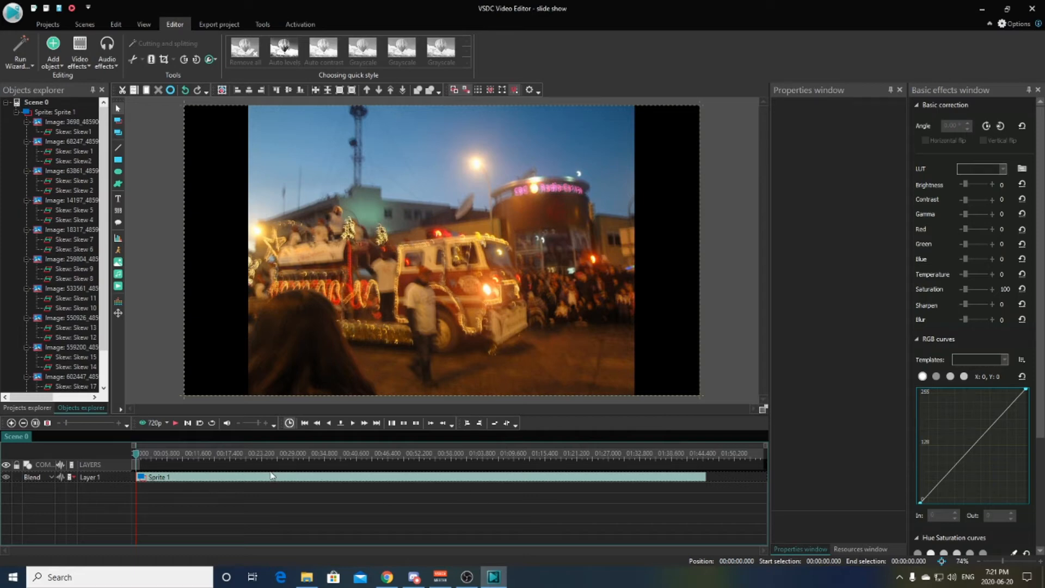
{"action": "mouse_move", "coordinate": [178, 433]}
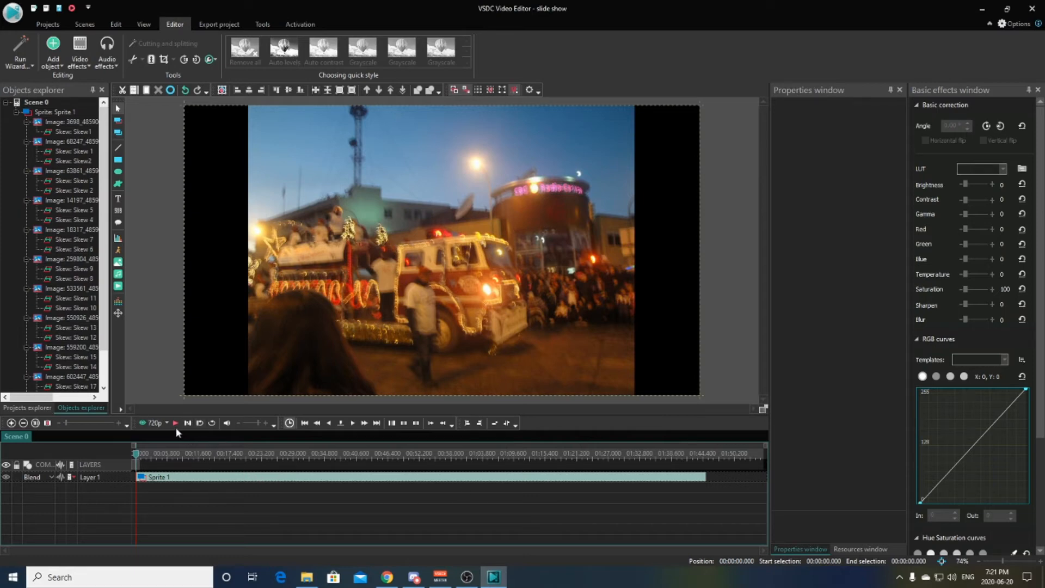
{"action": "mouse_move", "coordinate": [175, 423]}
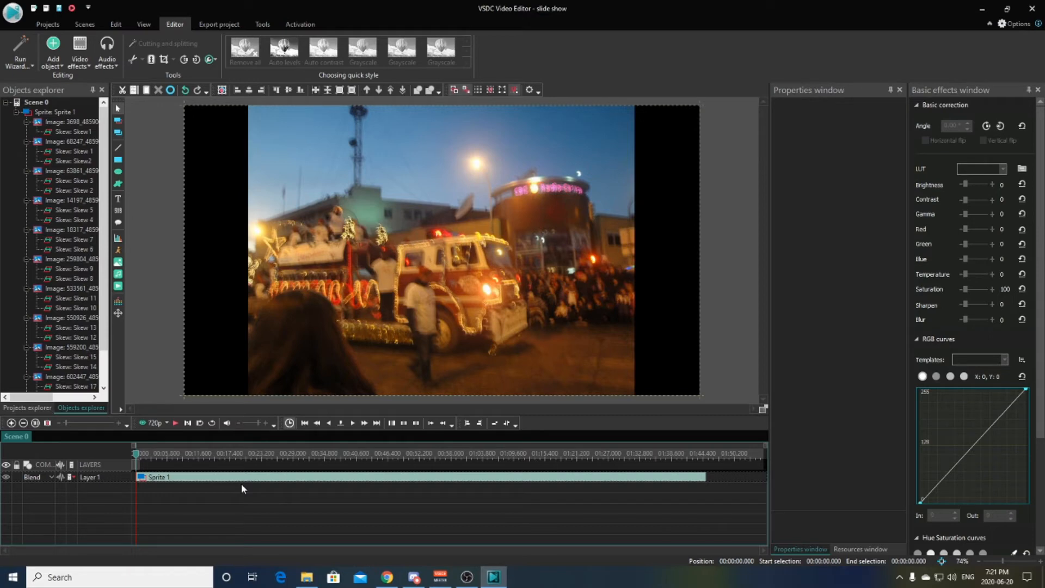
{"action": "mouse_move", "coordinate": [118, 287]}
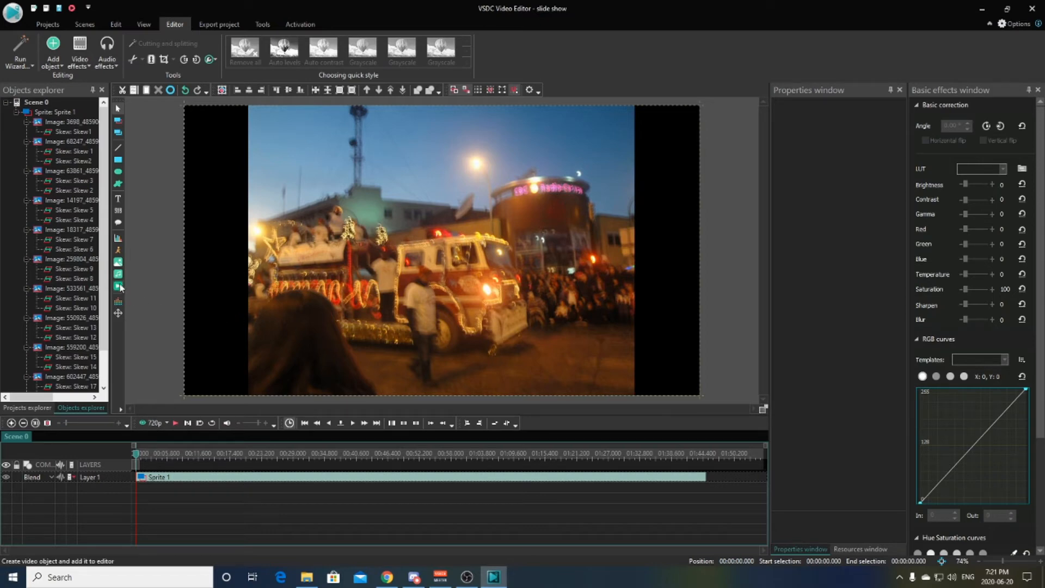
{"action": "mouse_move", "coordinate": [118, 287]}
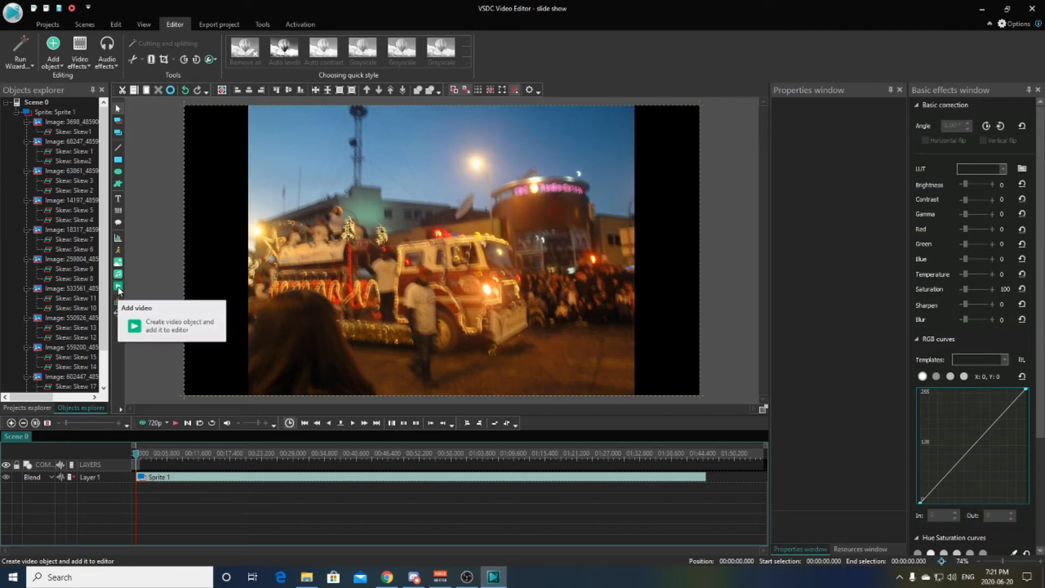
{"action": "mouse_move", "coordinate": [118, 262]}
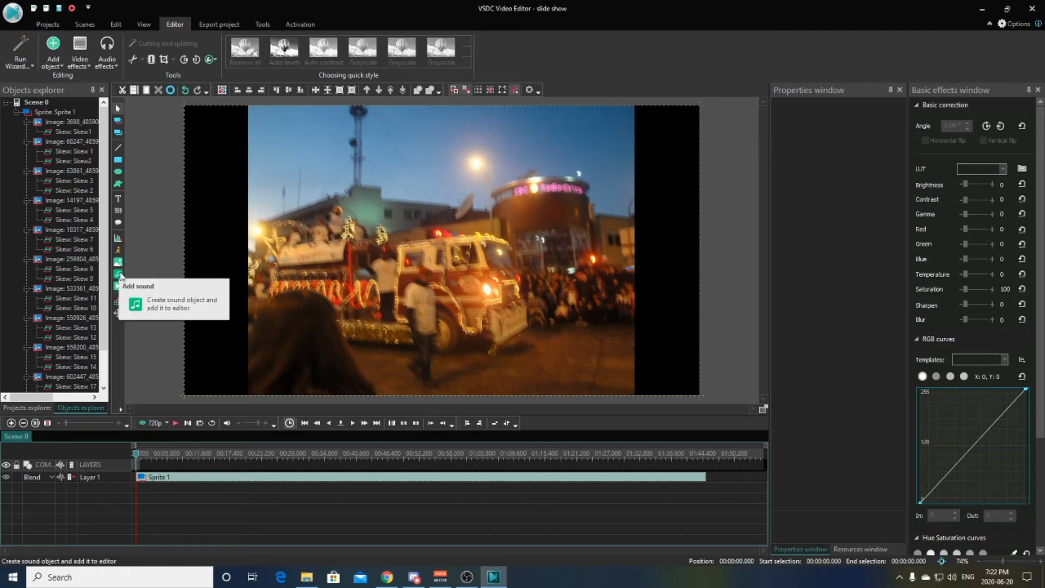
{"action": "mouse_move", "coordinate": [118, 287]}
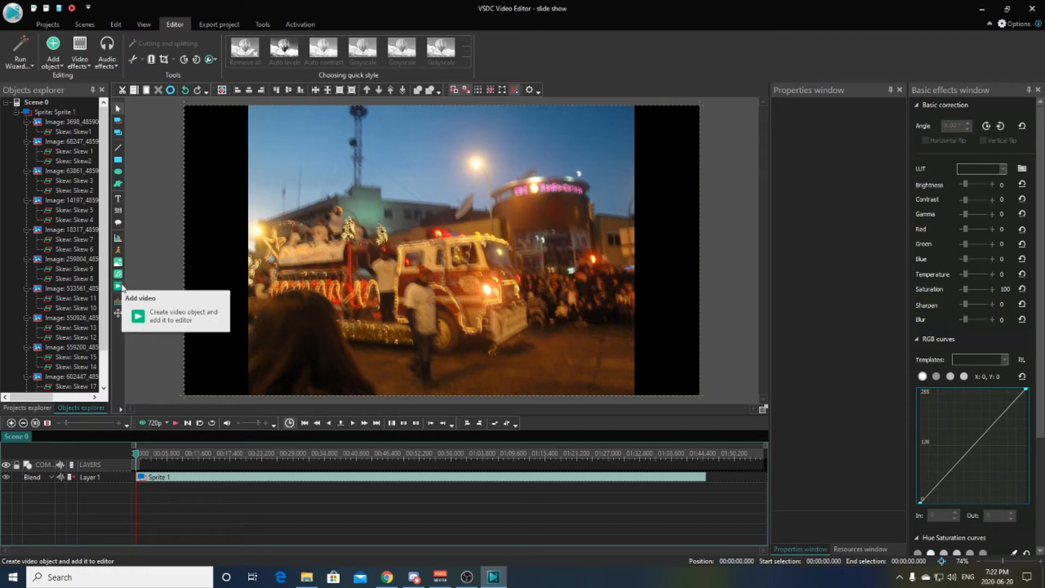
{"action": "mouse_move", "coordinate": [118, 274]}
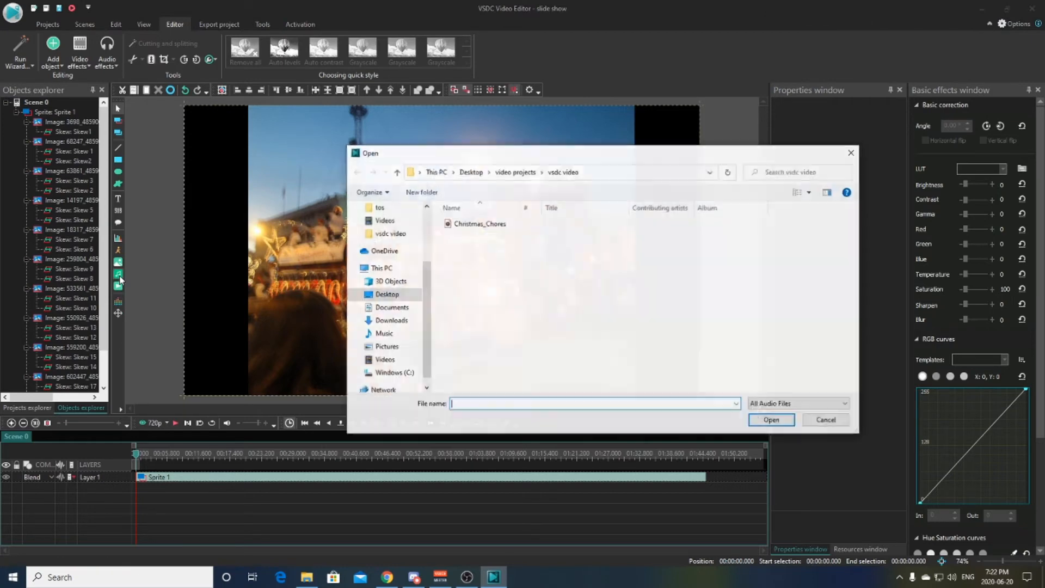
- Pick the Christmas_Chores song and add it to the project
{"action": "left_click", "coordinate": [479, 223]}
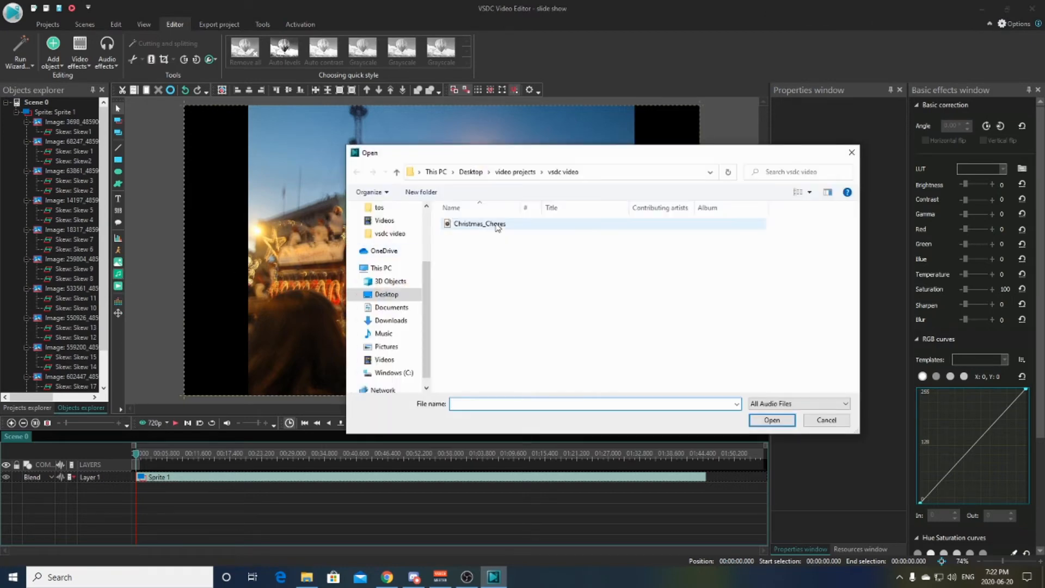
{"action": "mouse_move", "coordinate": [478, 223]}
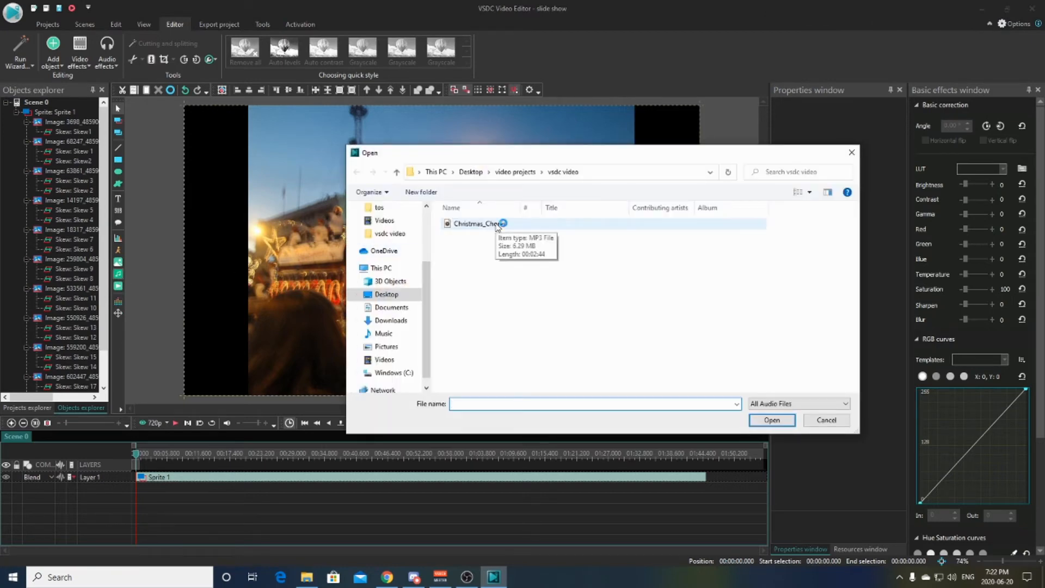
{"action": "left_click", "coordinate": [479, 223]}
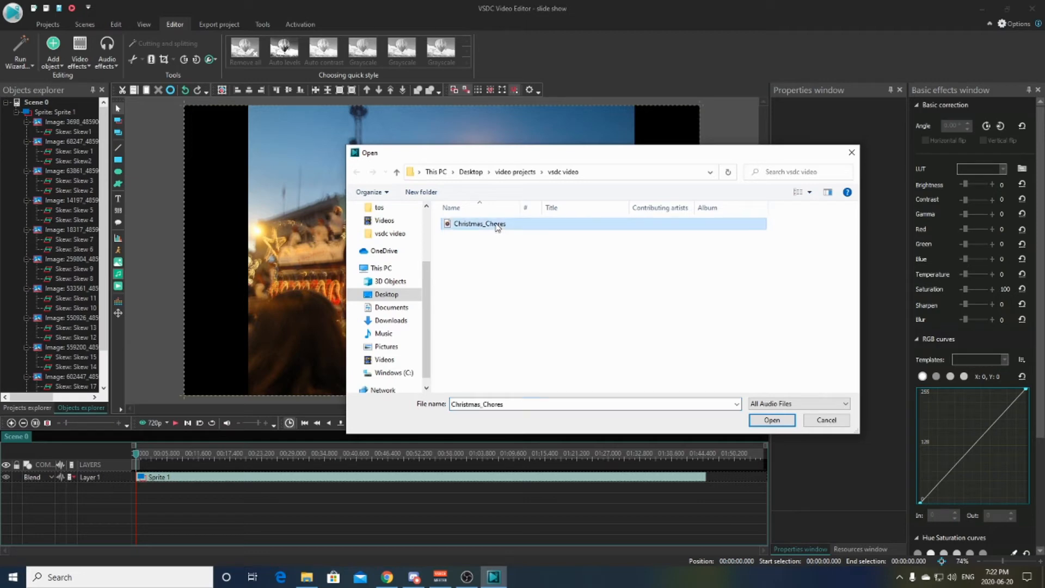
{"action": "left_click", "coordinate": [772, 419]}
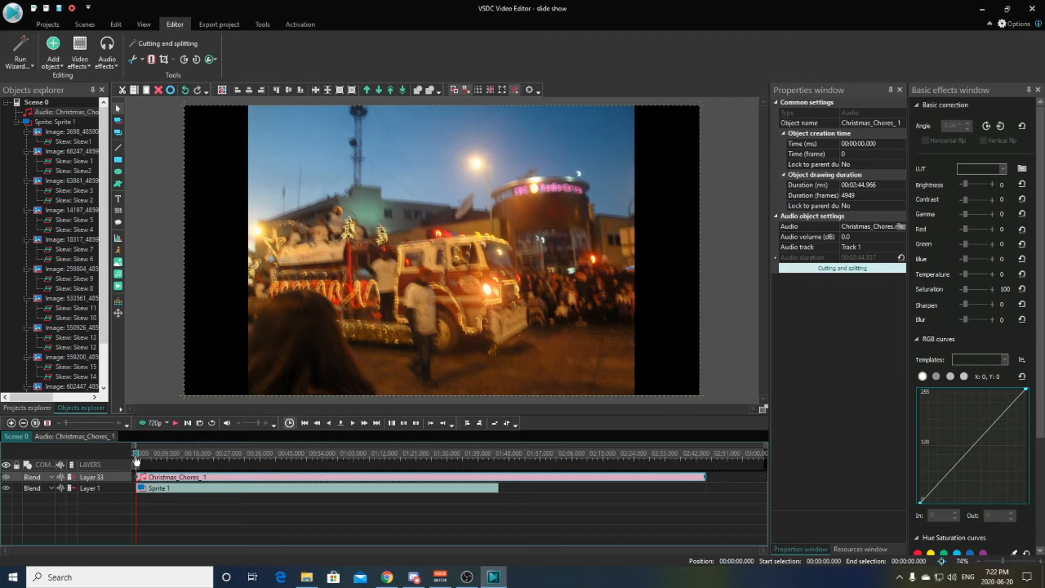
- Place the playhead at 00:01:44.900, the end of Sprite 1
{"action": "left_click", "coordinate": [266, 454]}
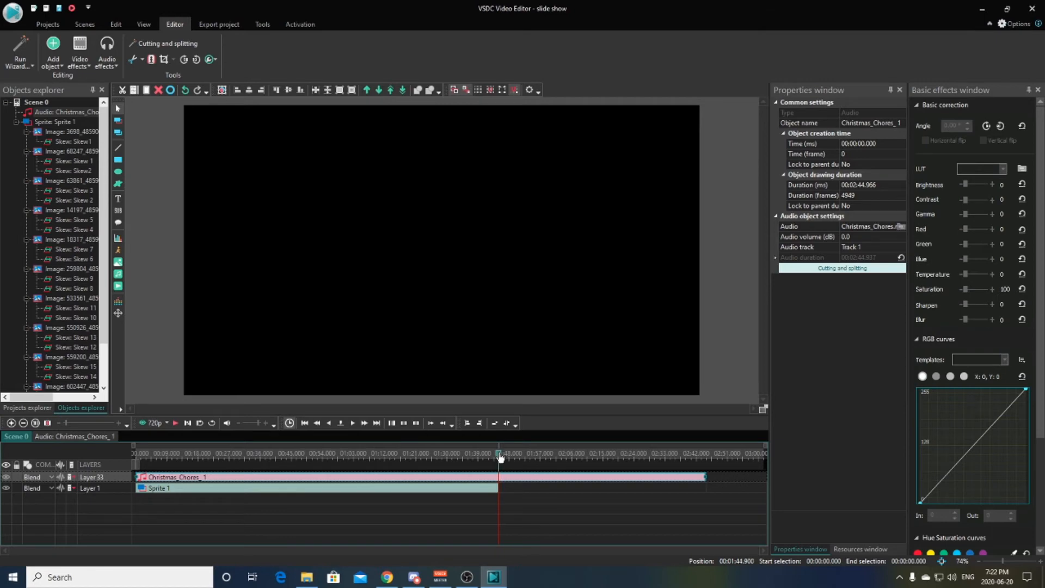
{"action": "mouse_move", "coordinate": [575, 481]}
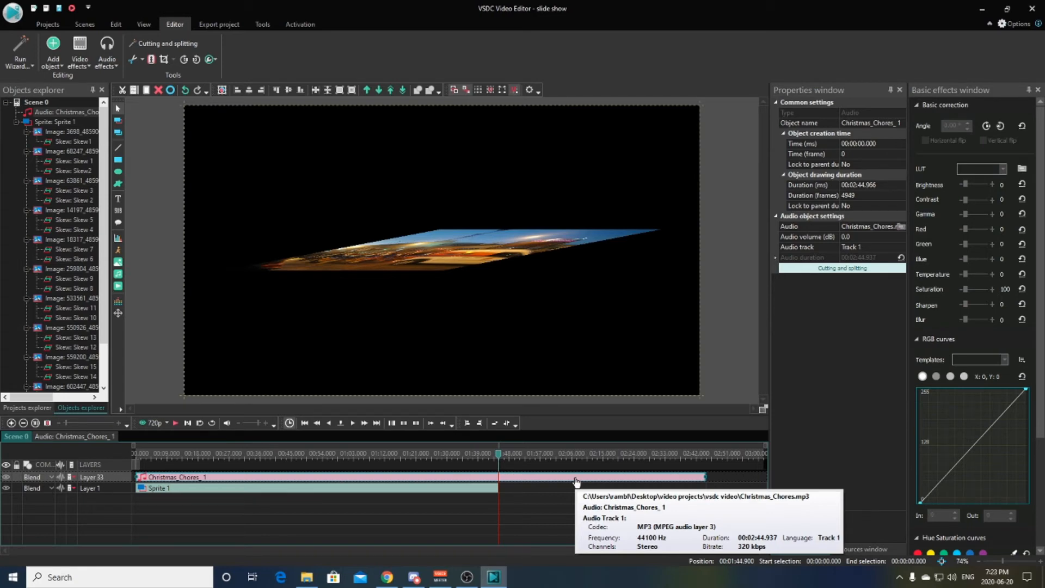
{"action": "mouse_move", "coordinate": [571, 483]}
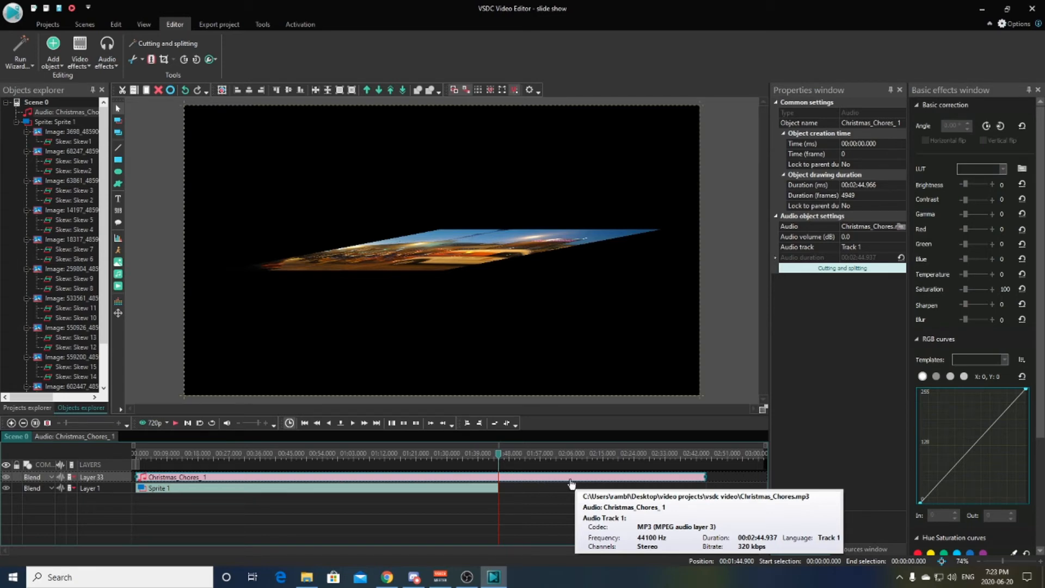
- Cut the Christmas_Chores audio from 1:44.900 to the end and apply the changes
{"action": "right_click", "coordinate": [570, 482]}
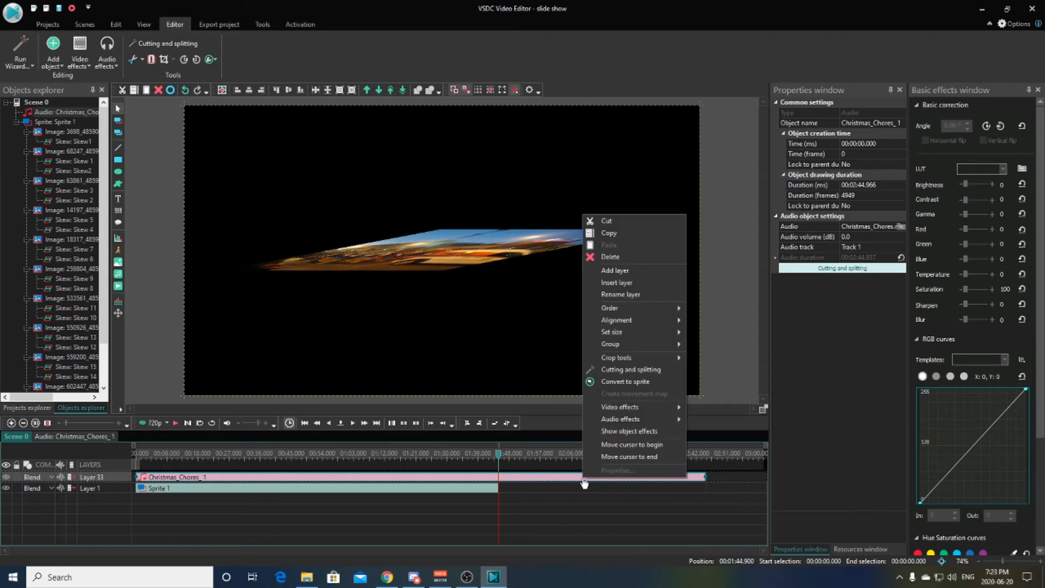
{"action": "mouse_move", "coordinate": [630, 371]}
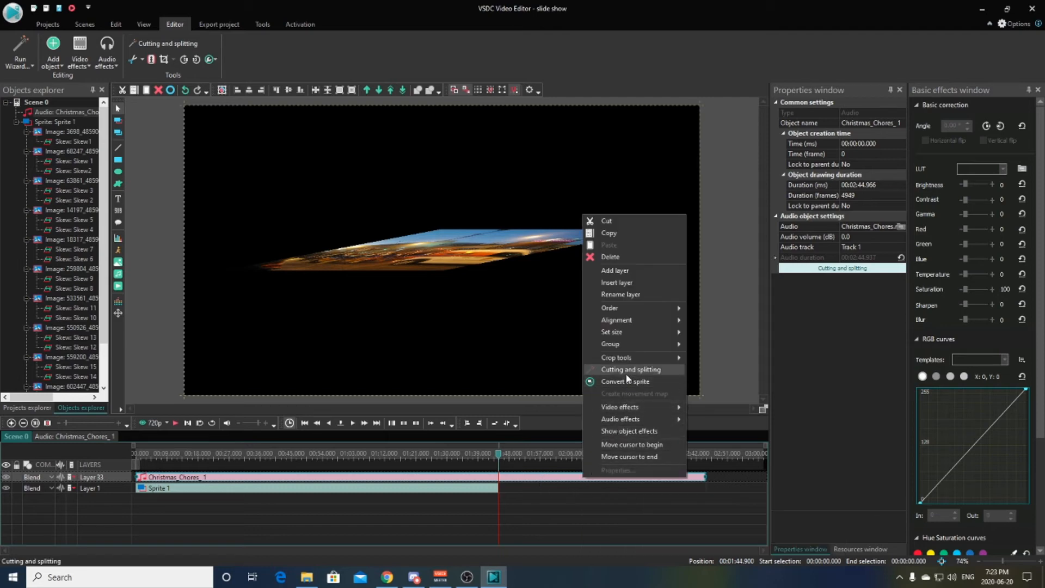
{"action": "left_click", "coordinate": [630, 369]}
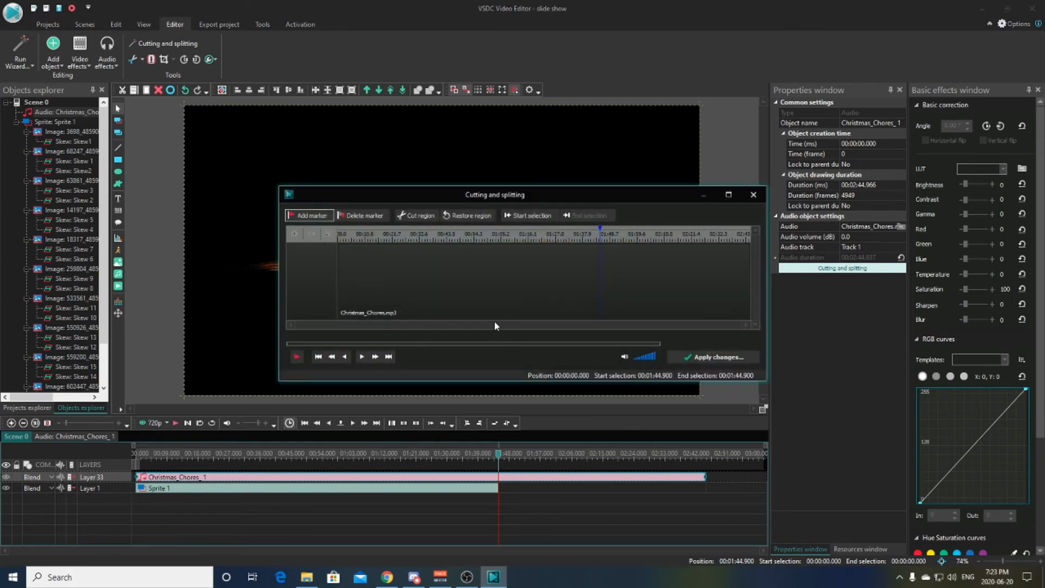
{"action": "mouse_move", "coordinate": [517, 307]}
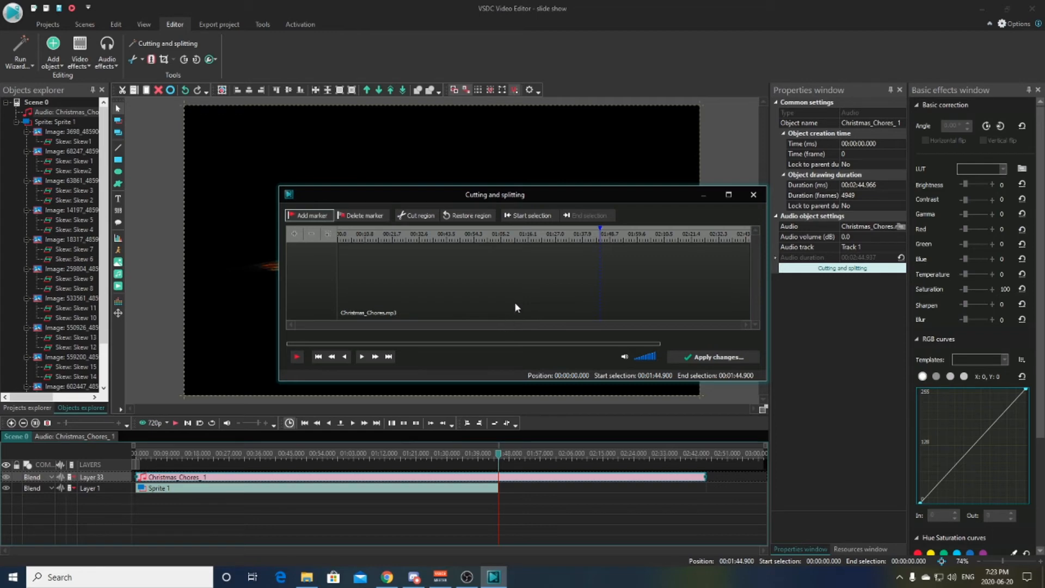
{"action": "mouse_move", "coordinate": [597, 227]}
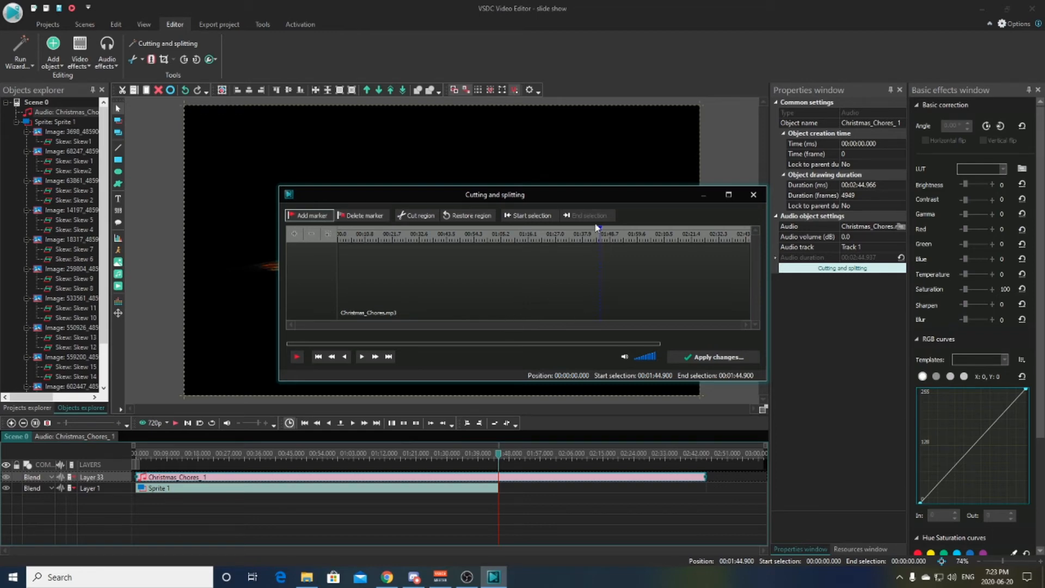
{"action": "mouse_move", "coordinate": [597, 306]}
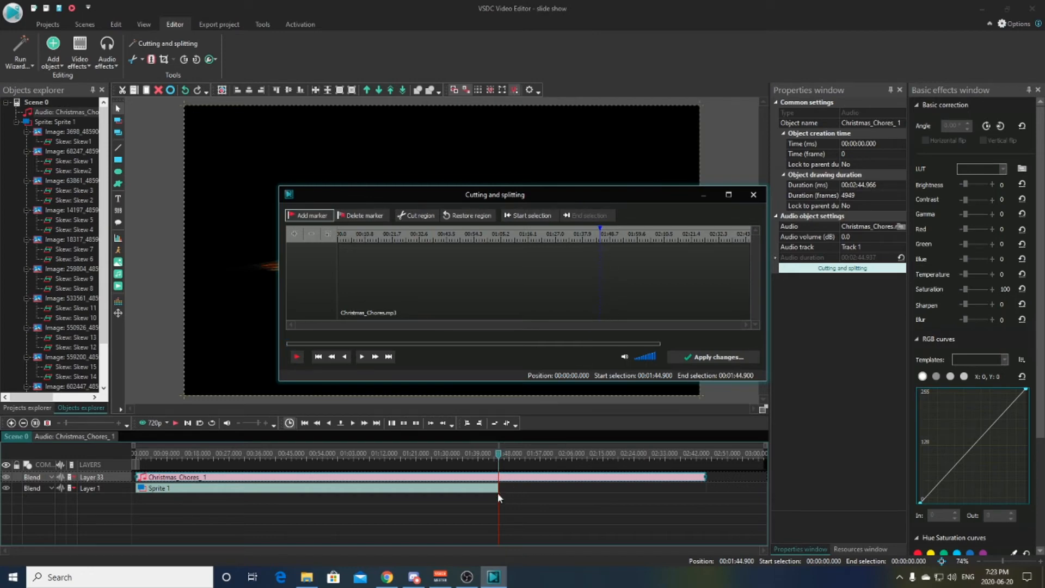
{"action": "mouse_move", "coordinate": [602, 238]}
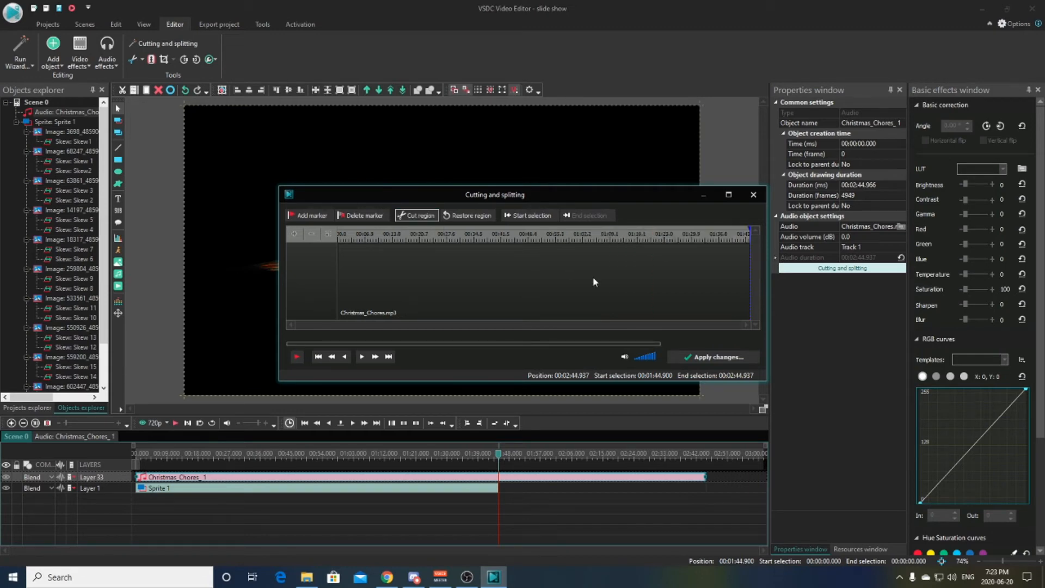
{"action": "left_click", "coordinate": [713, 357]}
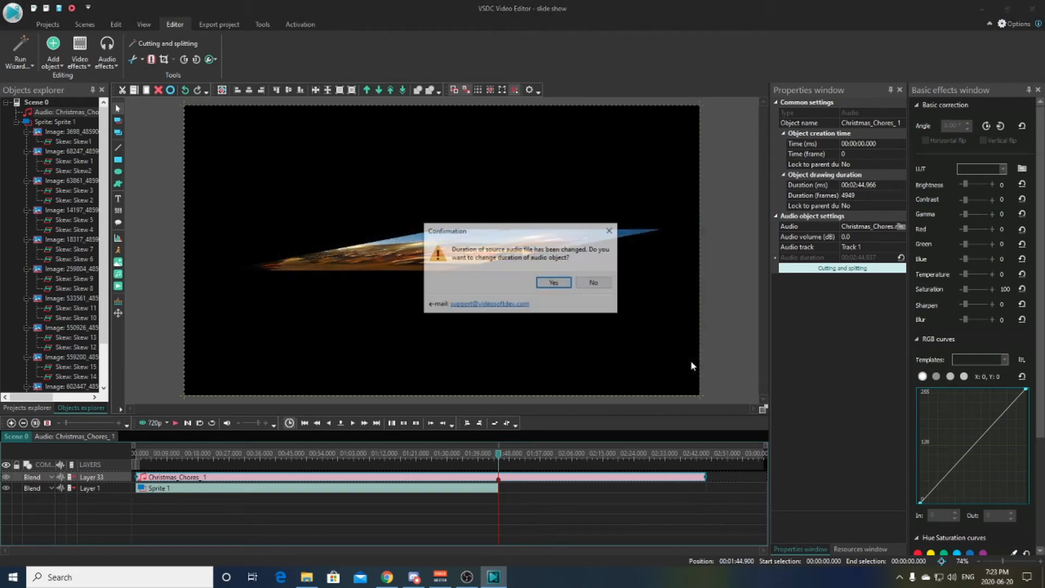
- Confirm shortening the Christmas_Chores audio object to 1:44.900
{"action": "left_click", "coordinate": [552, 282]}
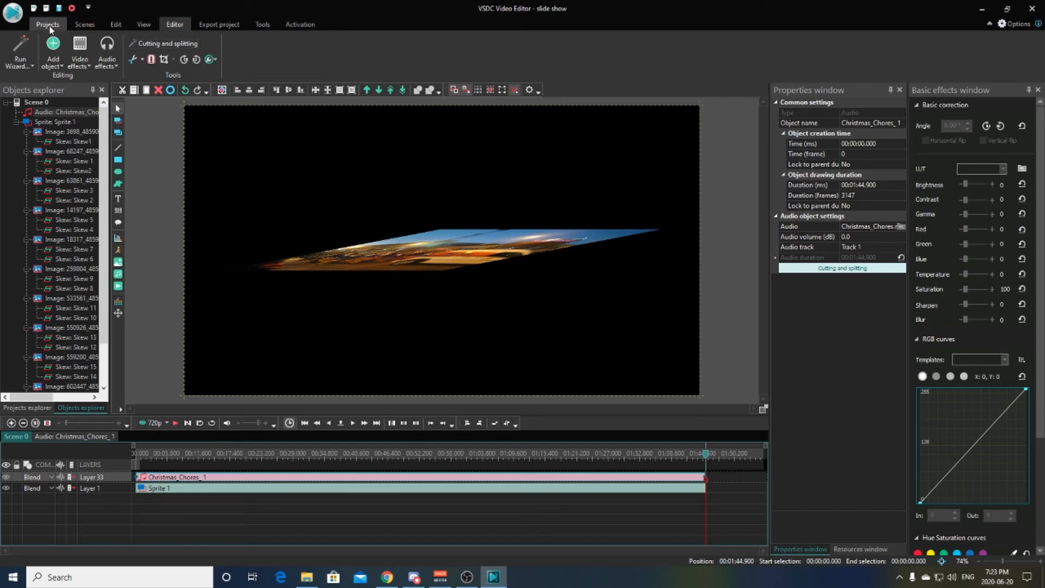
{"action": "mouse_move", "coordinate": [142, 24]}
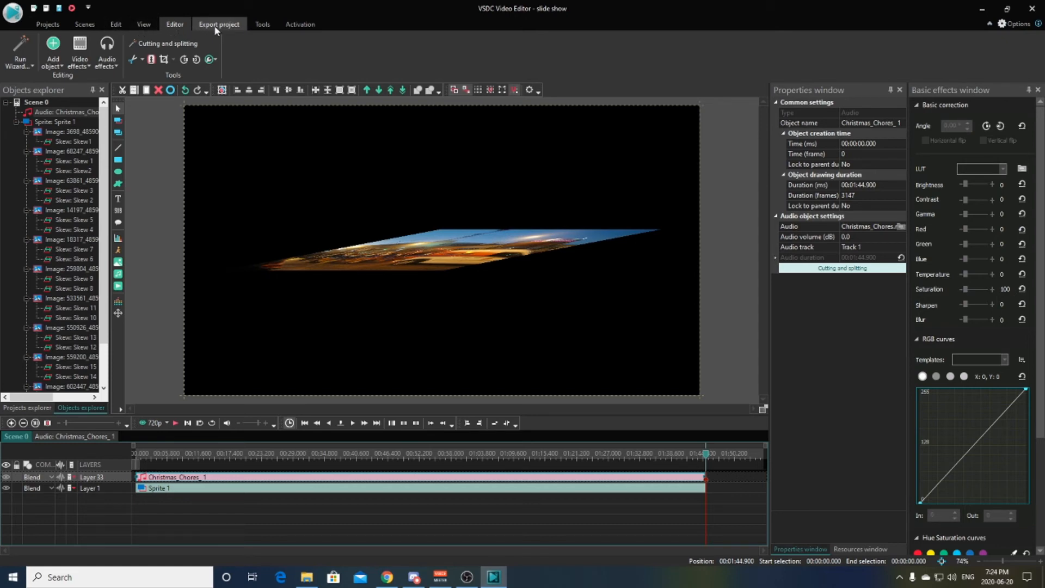
- Choose the Web output preset for a 1080p MP4 export of the project
{"action": "left_click", "coordinate": [219, 24]}
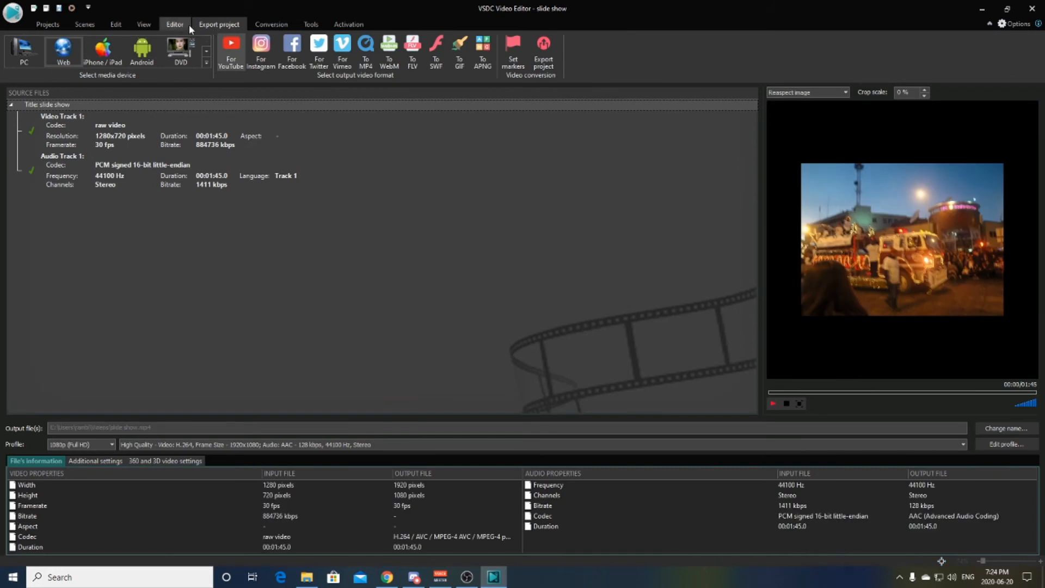
{"action": "mouse_move", "coordinate": [231, 52]}
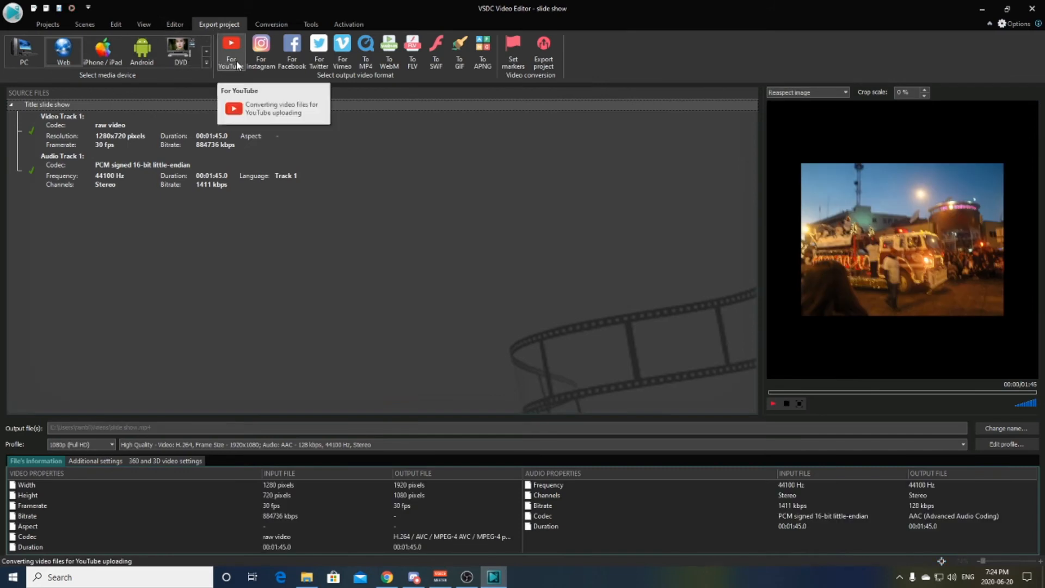
{"action": "mouse_move", "coordinate": [23, 52]}
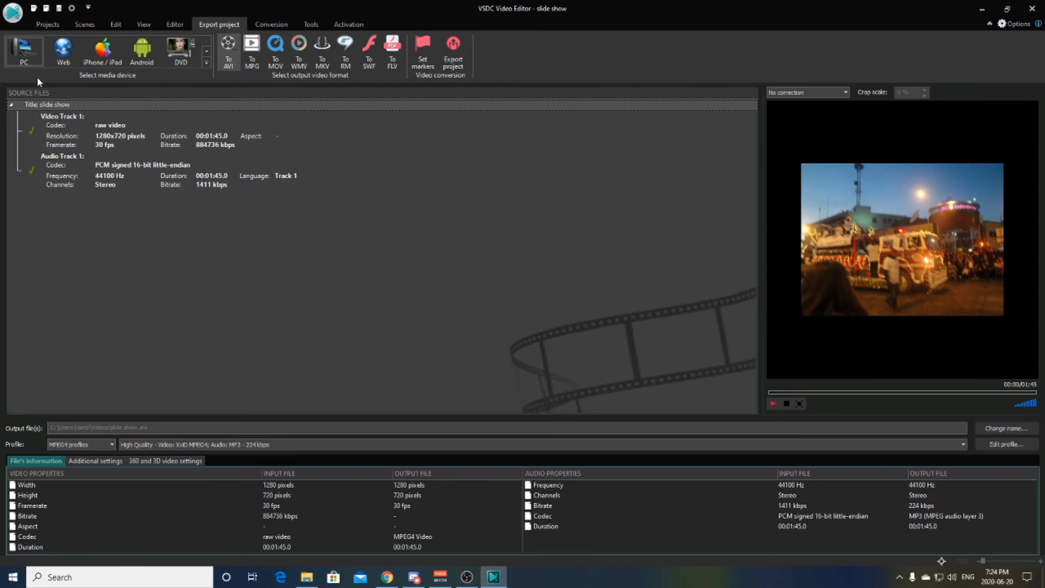
{"action": "mouse_move", "coordinate": [39, 73]}
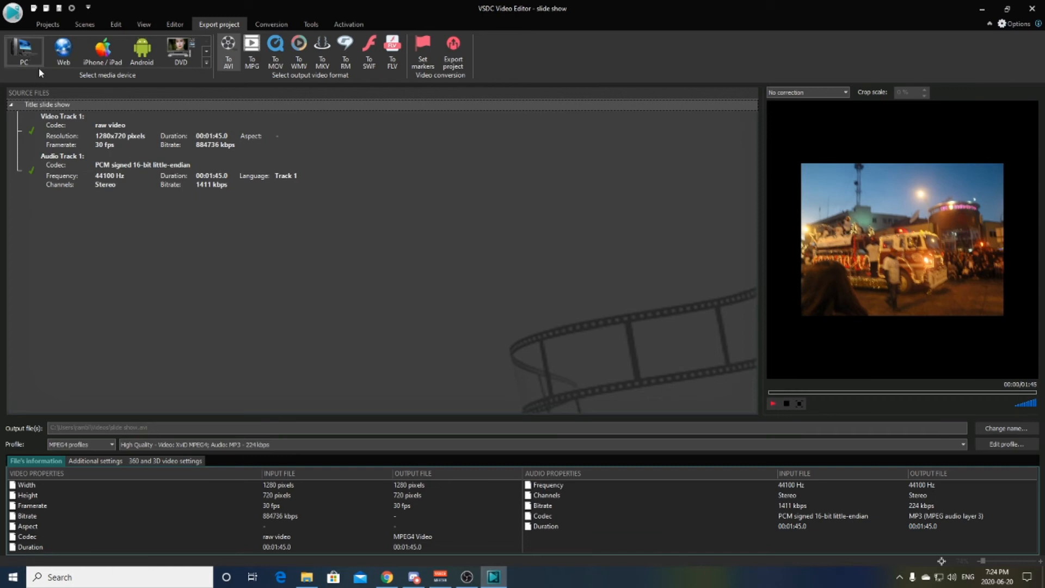
{"action": "mouse_move", "coordinate": [62, 50]}
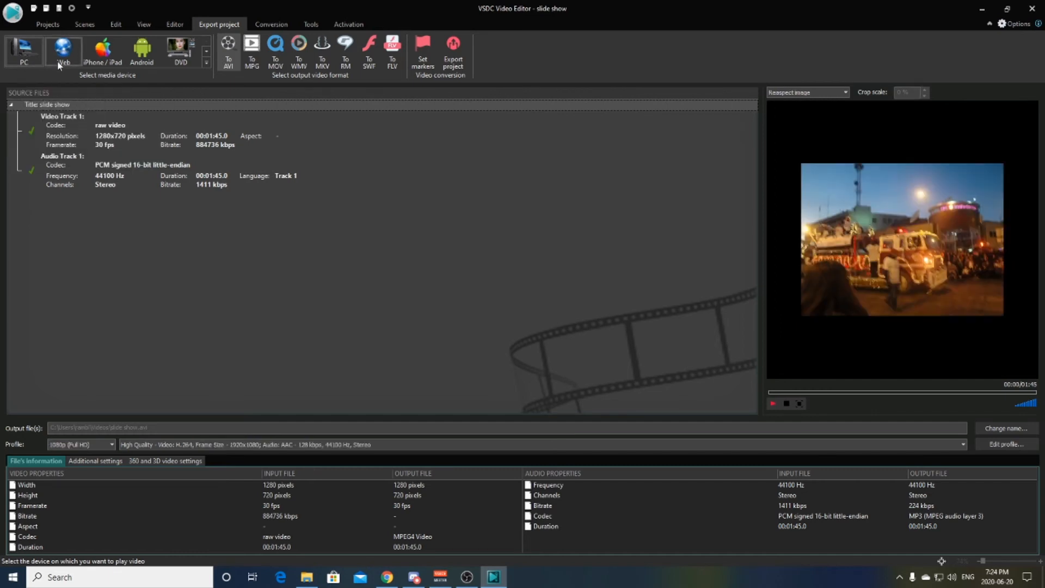
{"action": "left_click", "coordinate": [62, 50]}
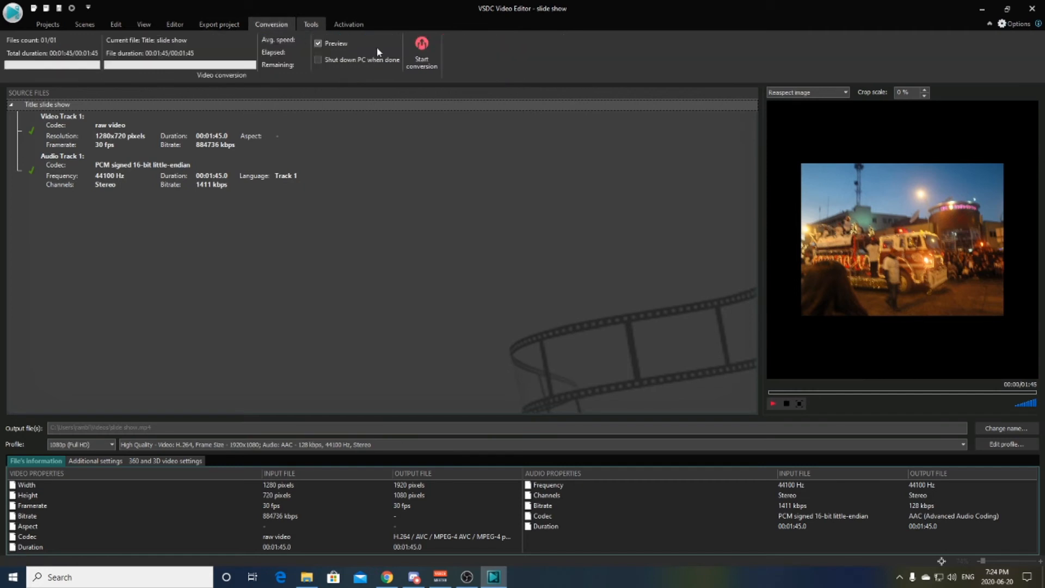
{"action": "mouse_move", "coordinate": [421, 50]}
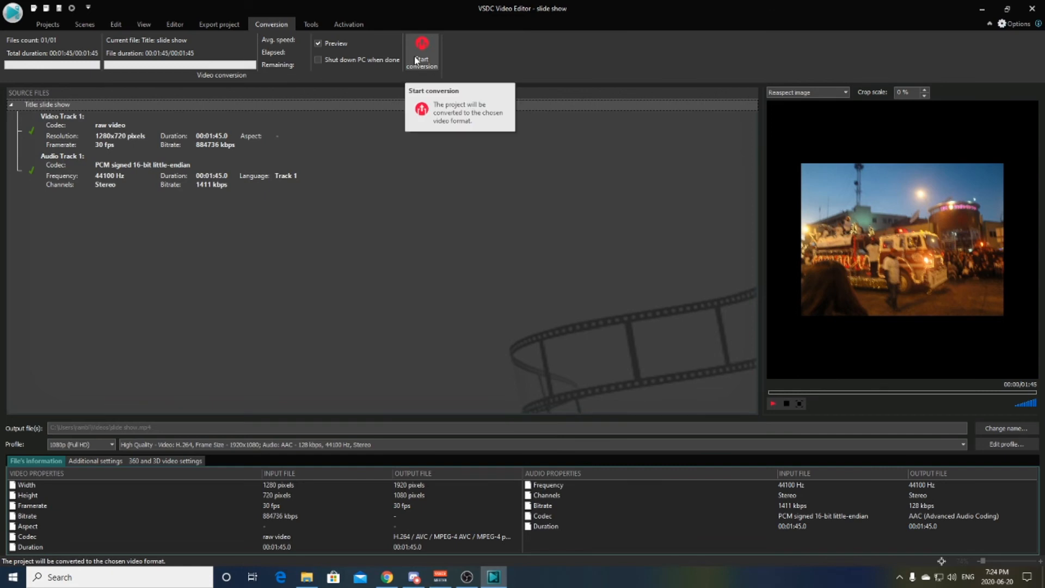
- Render the 'slide show' MP4 without premium features and dismiss the completion message
{"action": "left_click", "coordinate": [422, 53]}
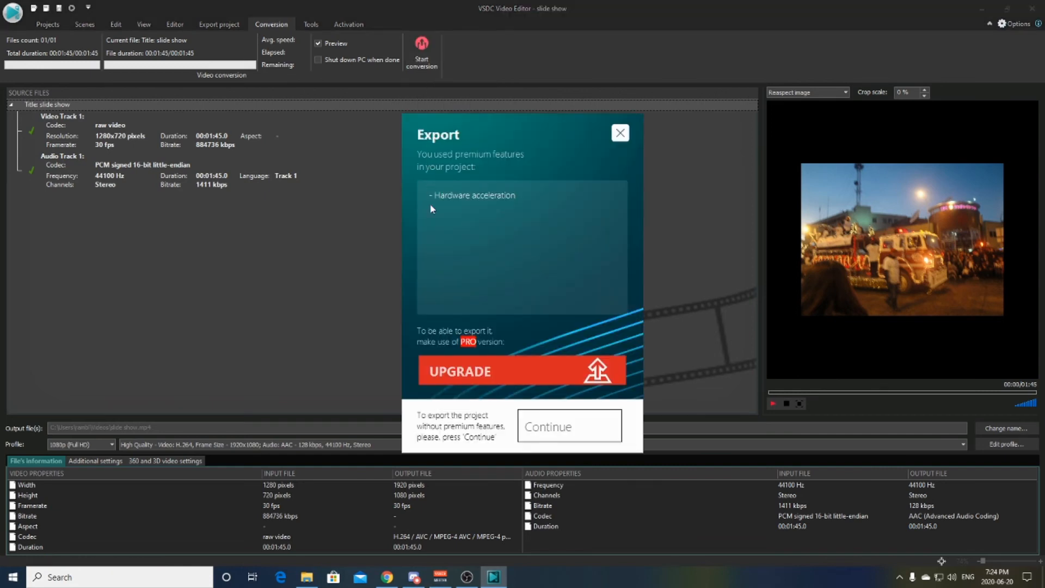
{"action": "mouse_move", "coordinate": [549, 427]}
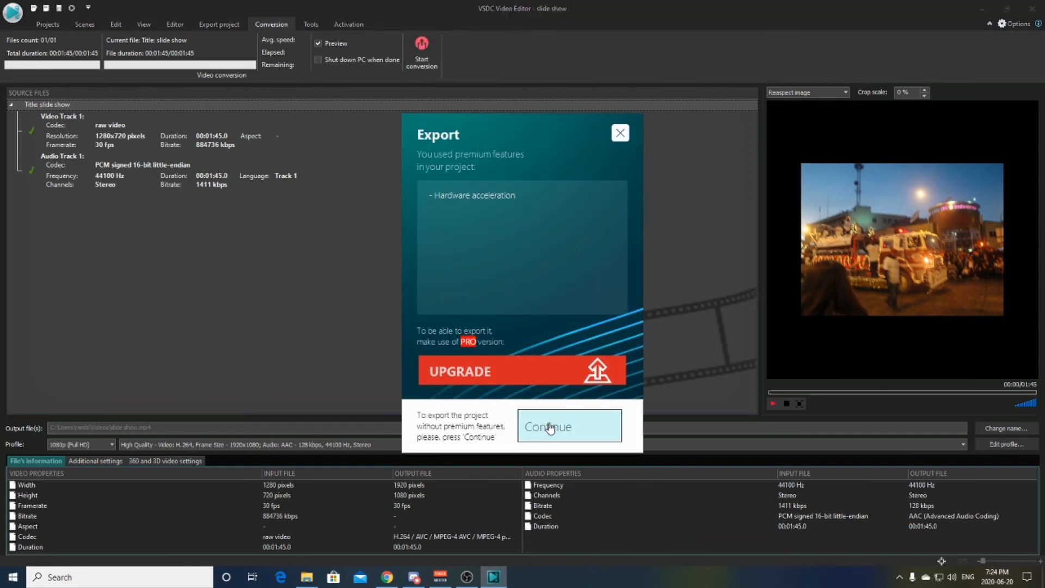
{"action": "left_click", "coordinate": [568, 426]}
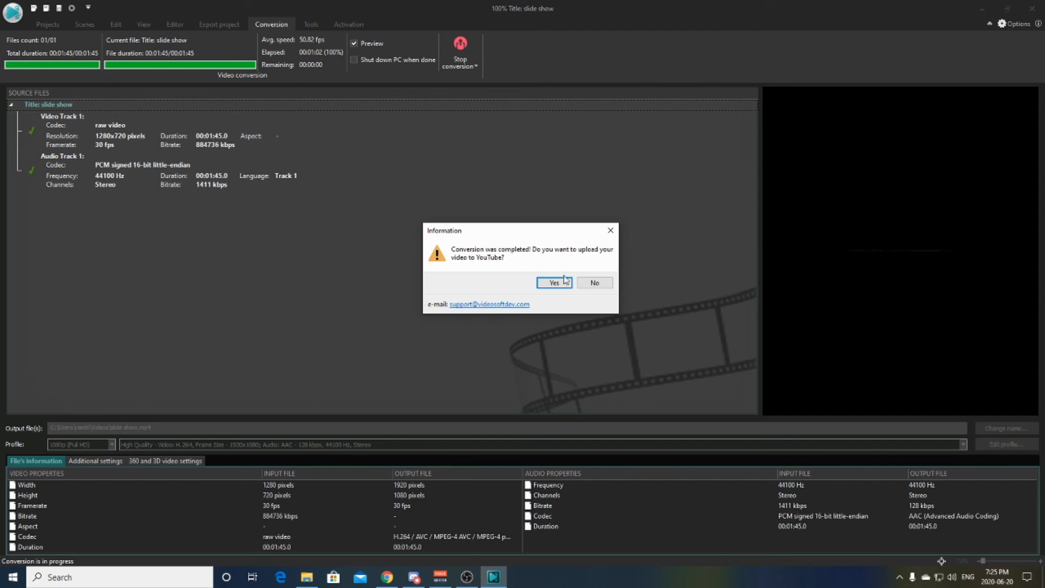
{"action": "left_click", "coordinate": [593, 283]}
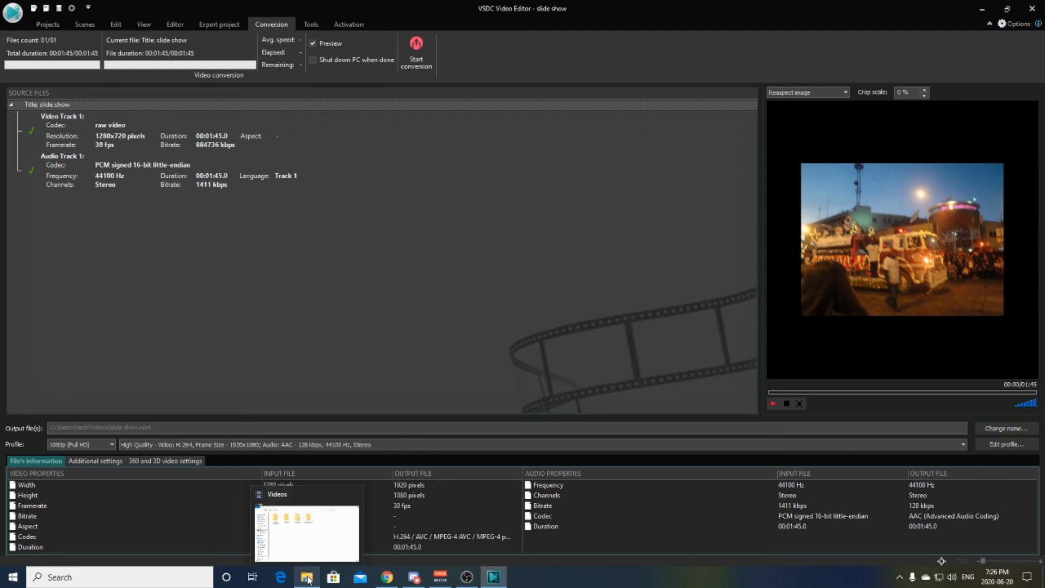
{"action": "left_click", "coordinate": [306, 577]}
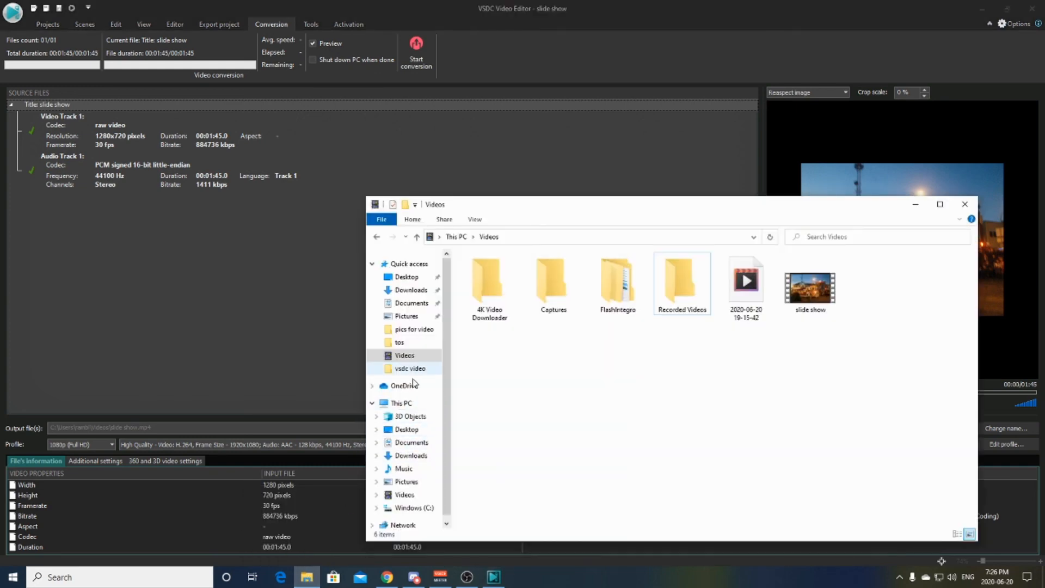
{"action": "left_click", "coordinate": [400, 403]}
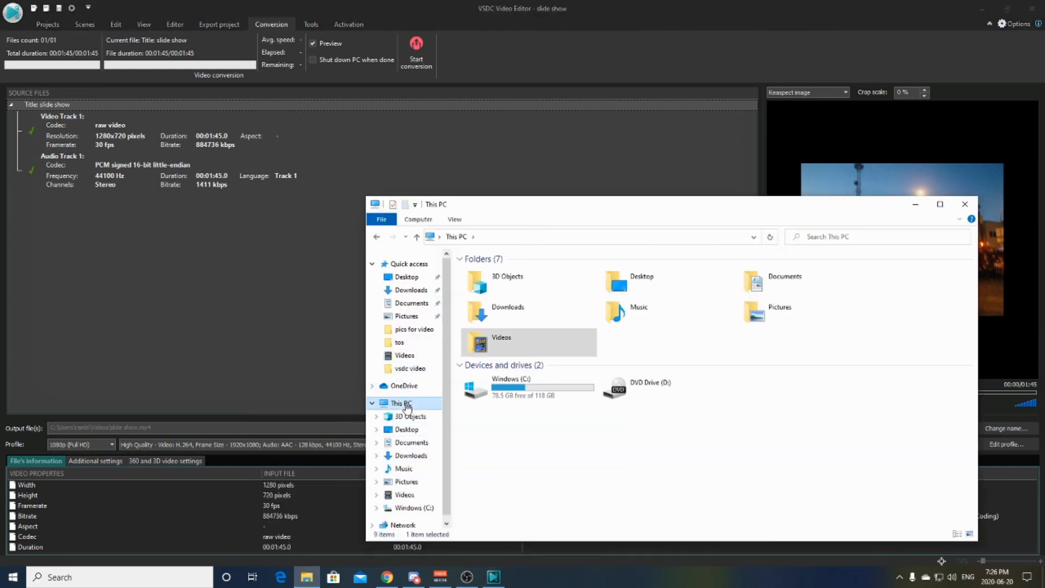
{"action": "left_click", "coordinate": [501, 343]}
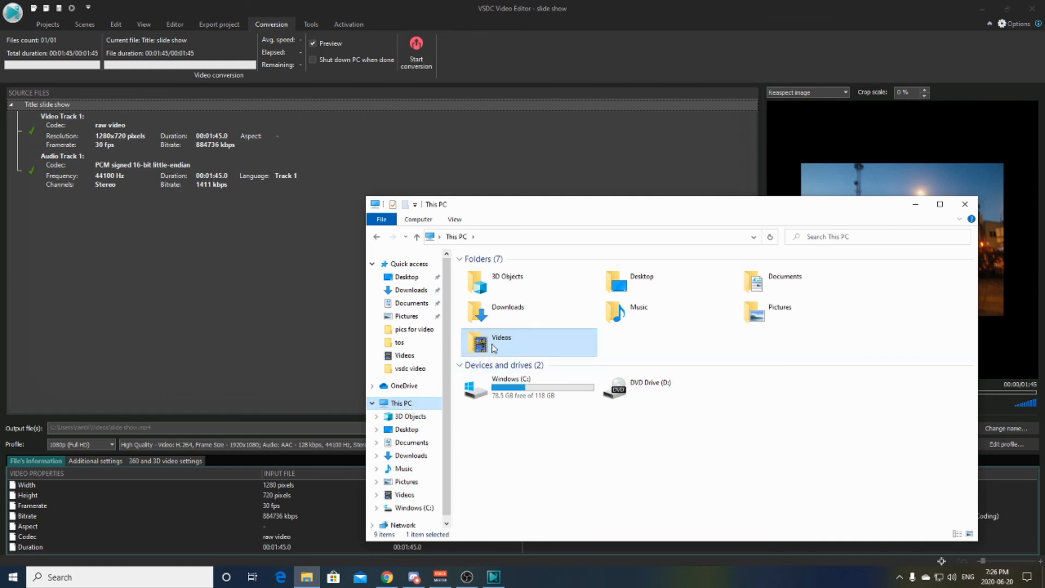
{"action": "double_click", "coordinate": [502, 342]}
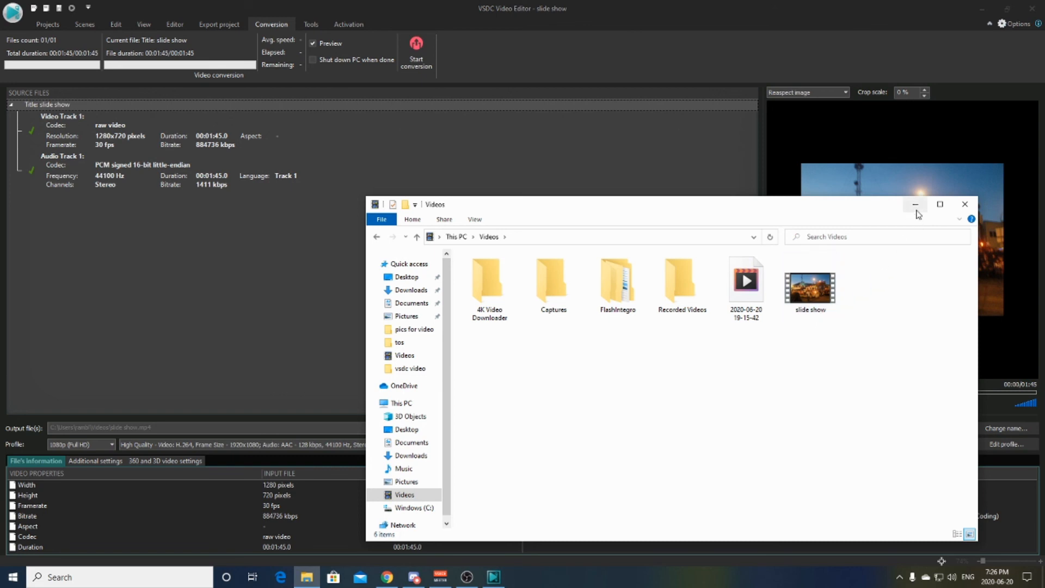
{"action": "mouse_move", "coordinate": [915, 204]}
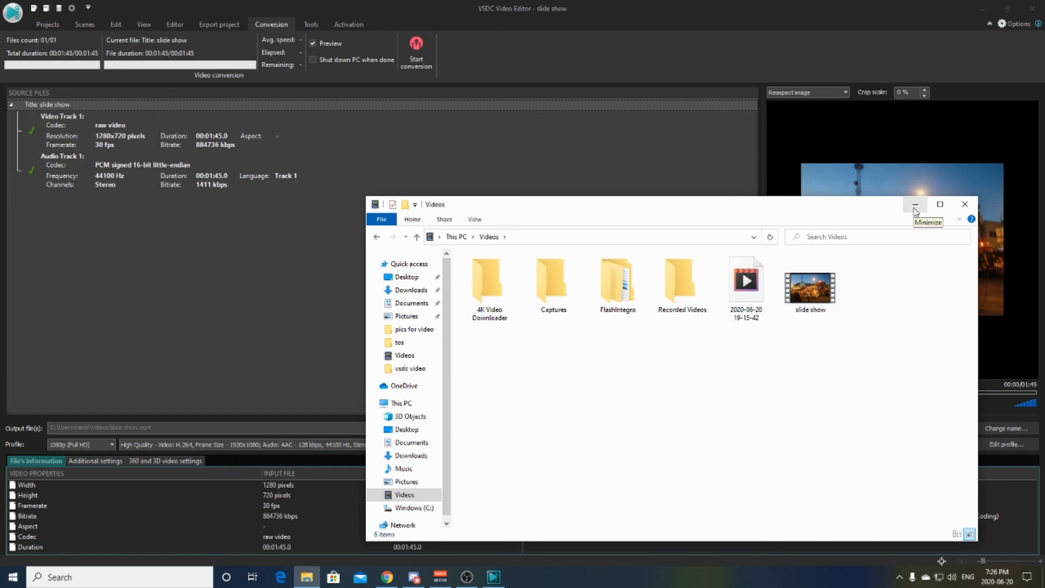
{"action": "left_click", "coordinate": [915, 204]}
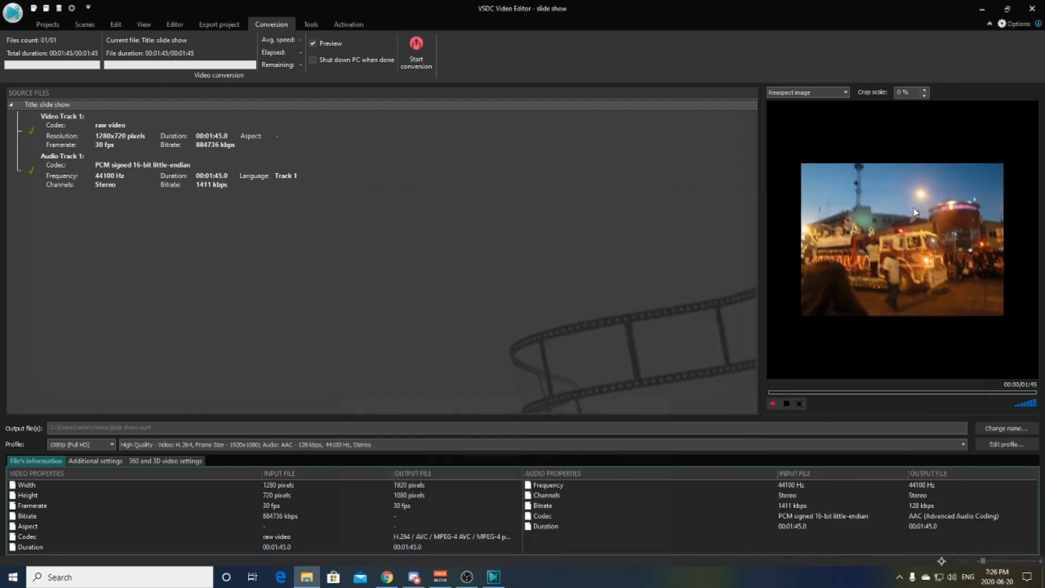